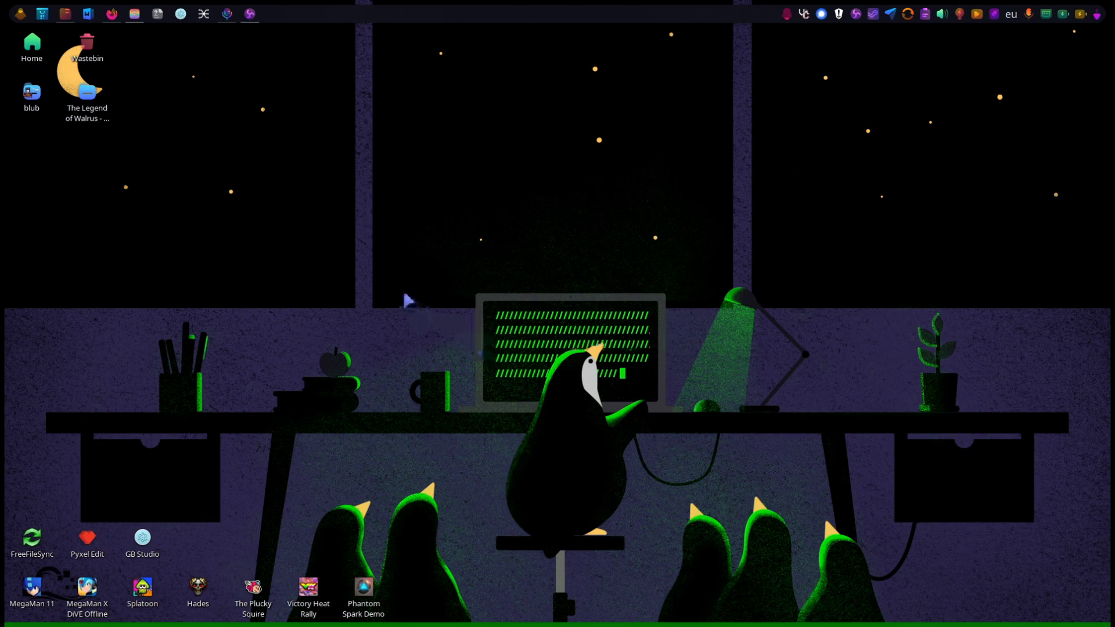
mouse_move(218, 119)
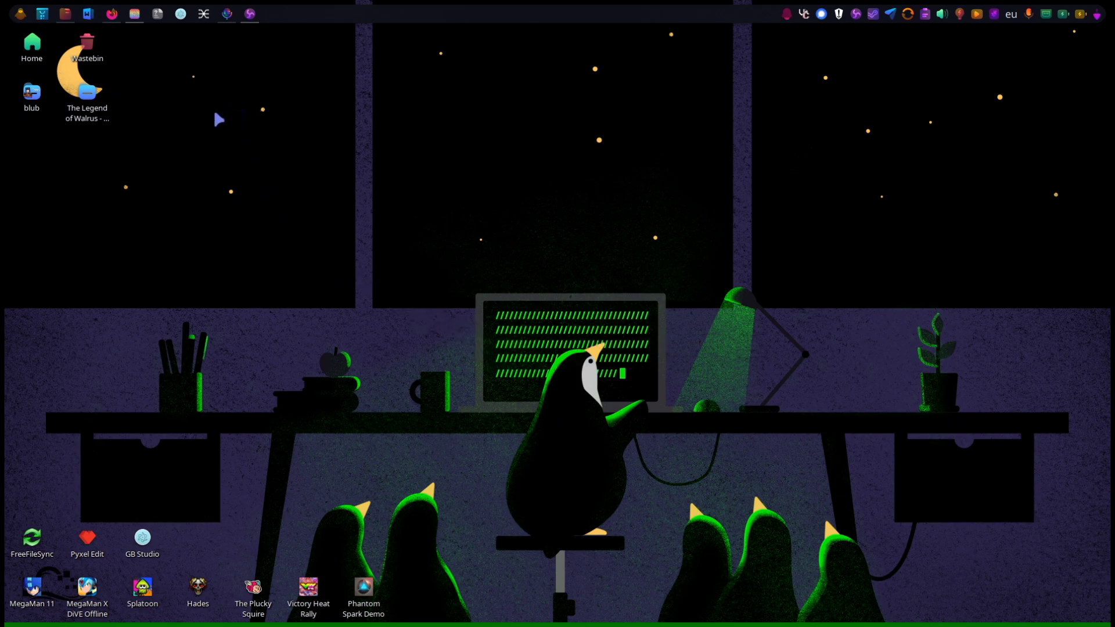
mouse_move(469, 351)
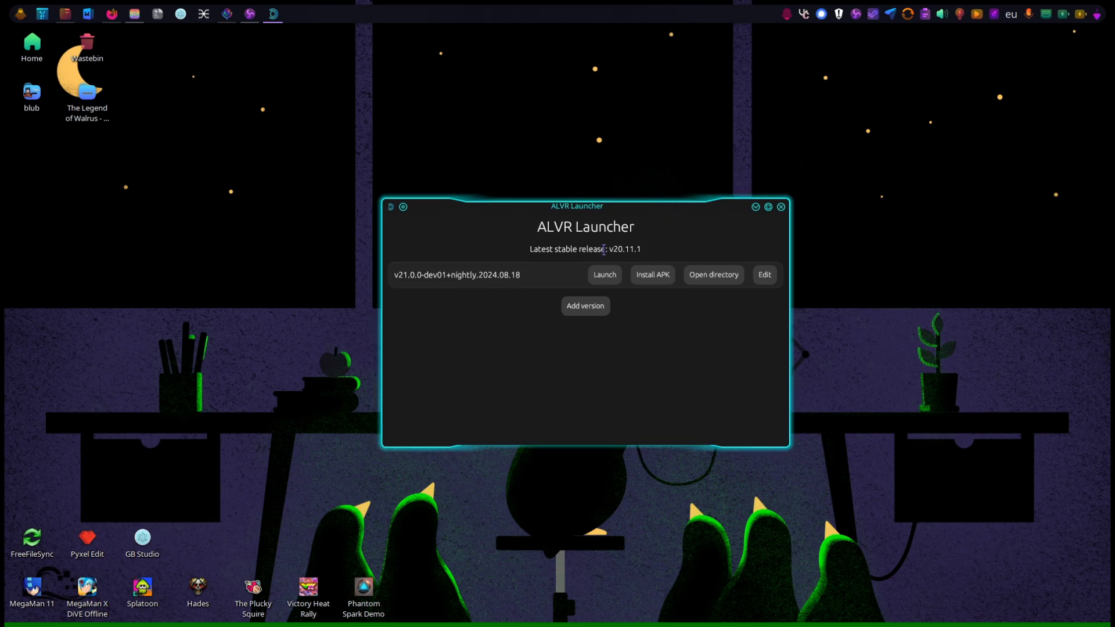
mouse_move(541, 326)
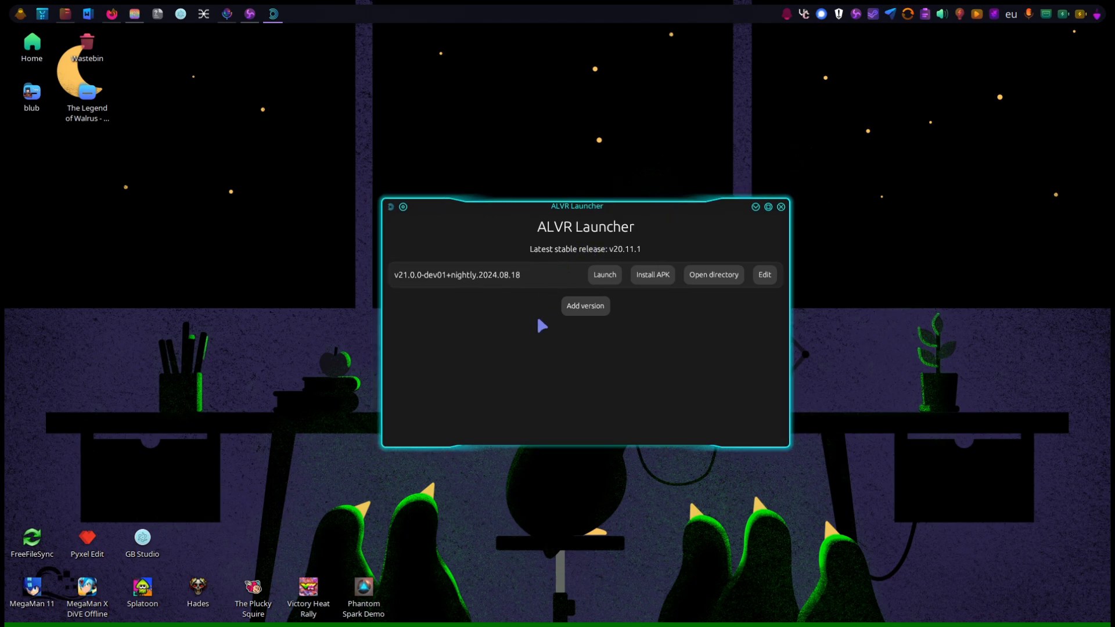
mouse_move(528, 317)
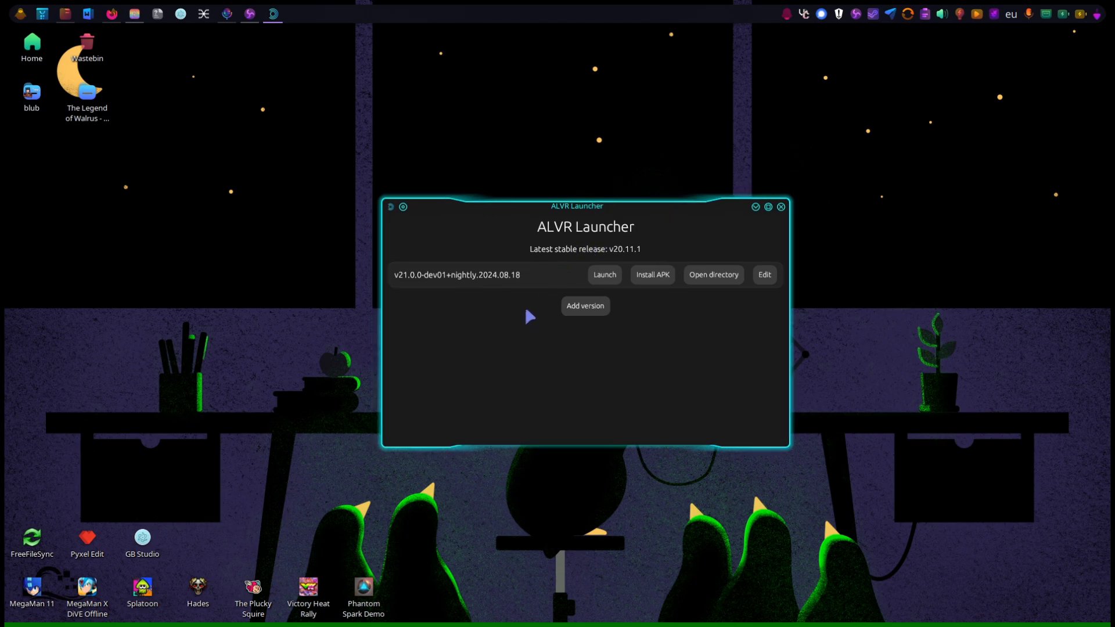
mouse_move(242, 290)
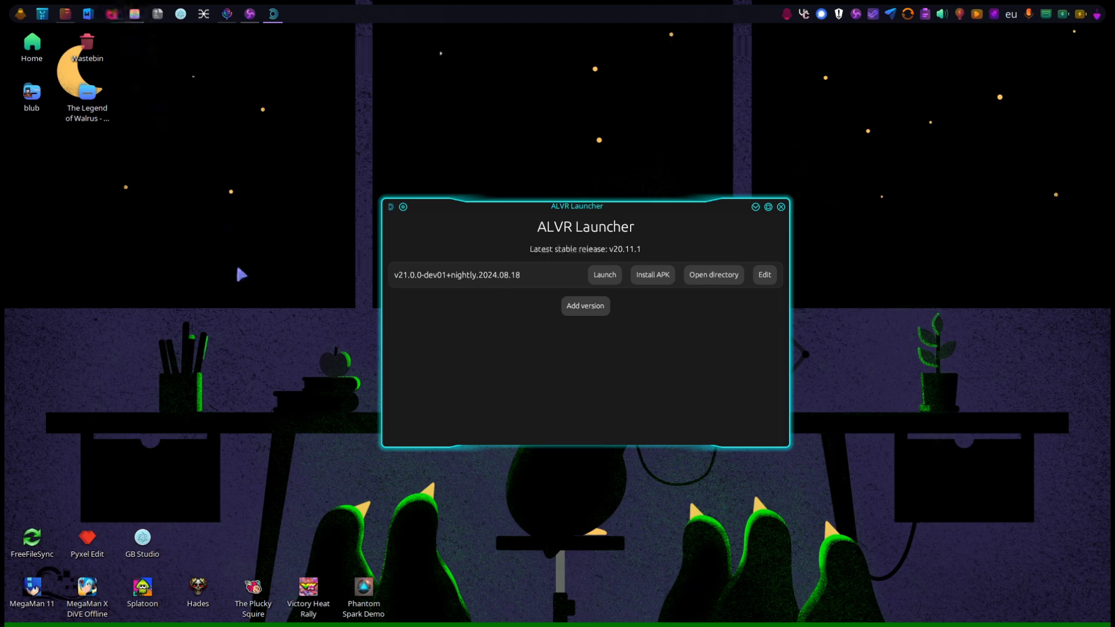
mouse_move(281, 363)
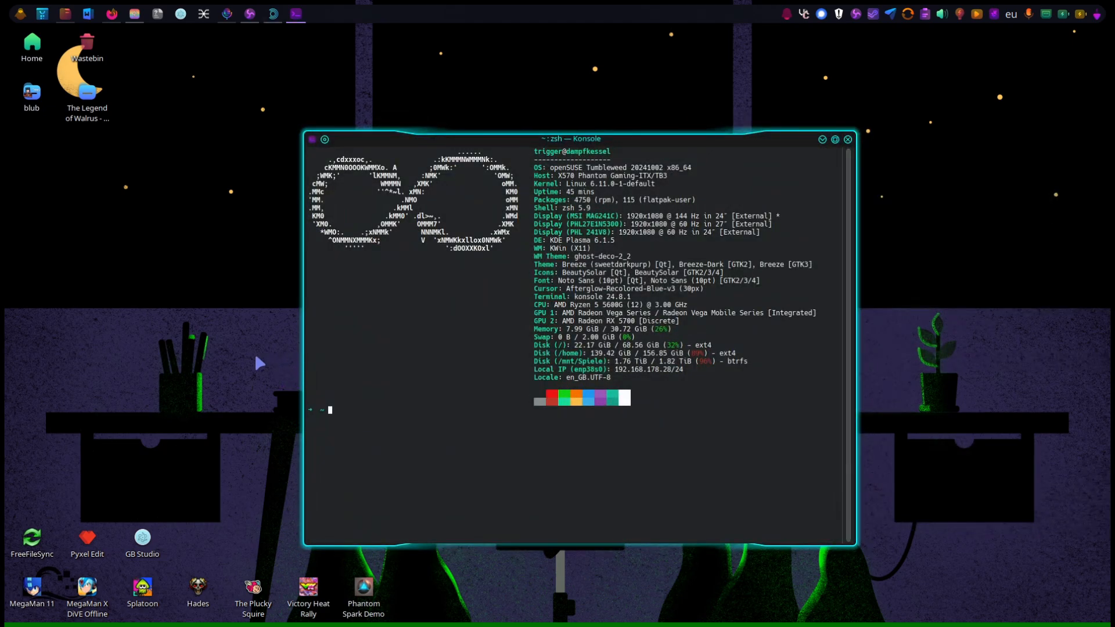
Run adb forward for tcp:9943 and tcp:9944, each echoing its port back
text(adb forward tcp:9943)
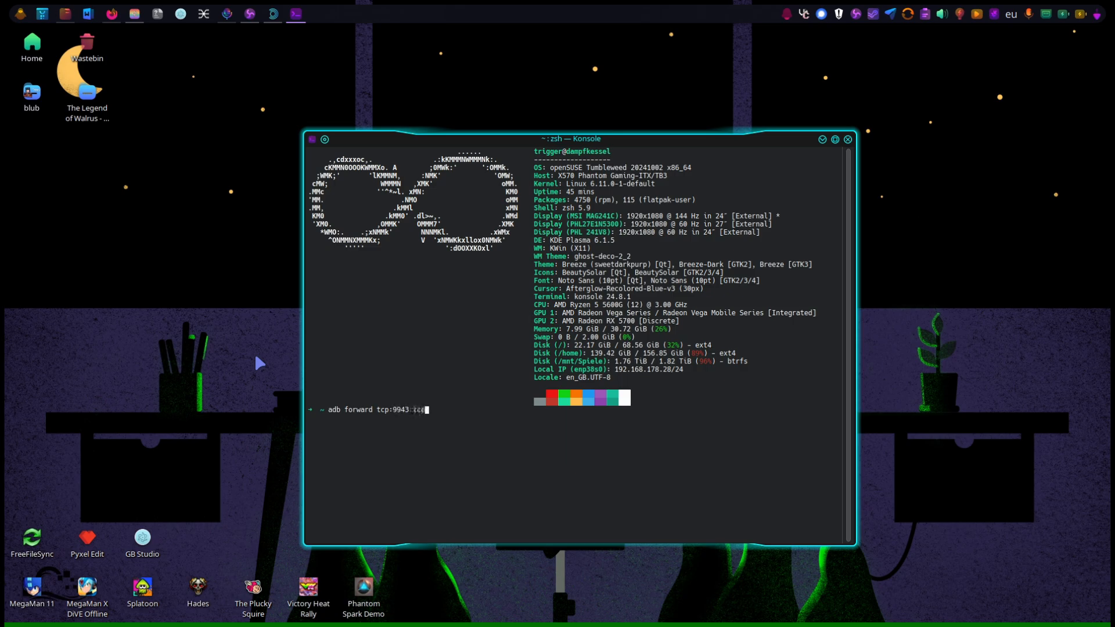
text(tcp:9943)
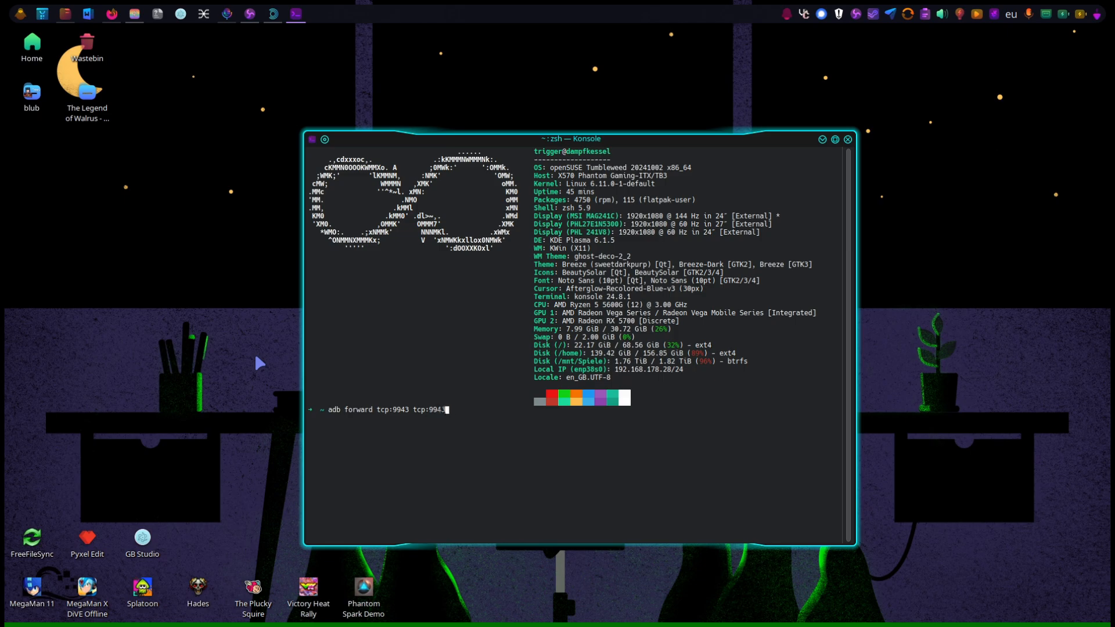
text(;)
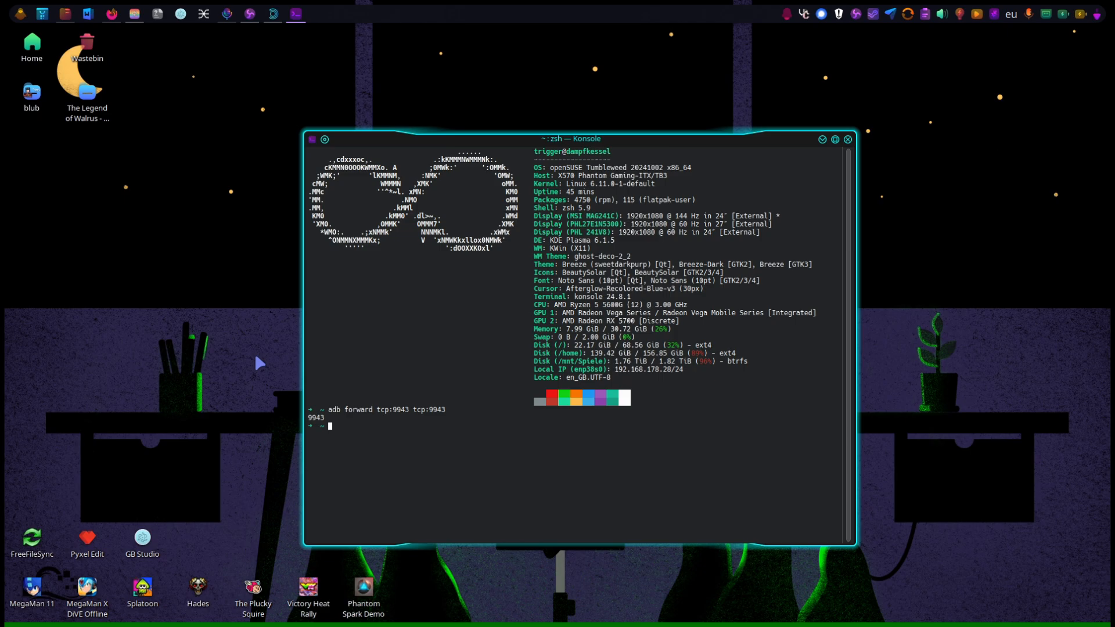
text(adb forward tcp:9944 tcp:9944)
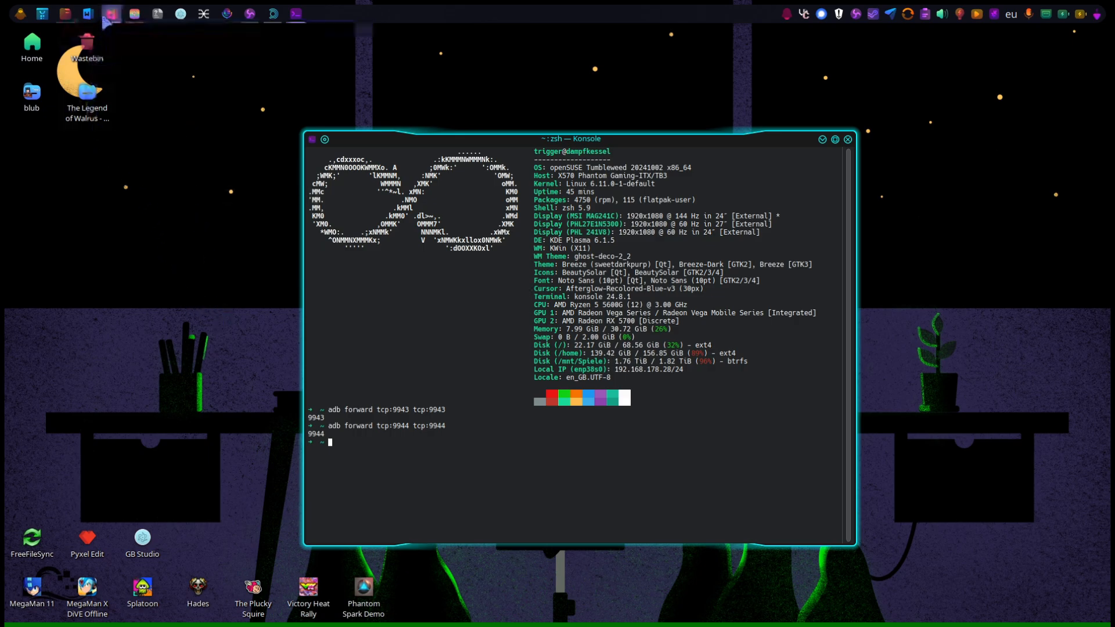
Bring up the ADBForwarder GitHub page and scroll through its usage, Windows and Linux notes
click(110, 13)
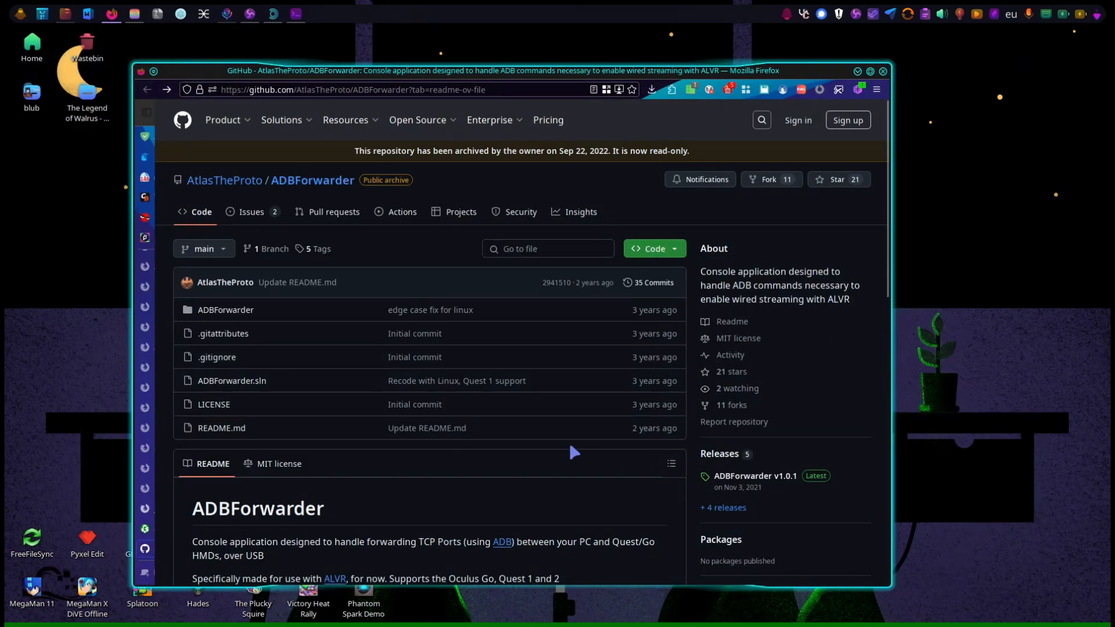
mouse_move(312, 181)
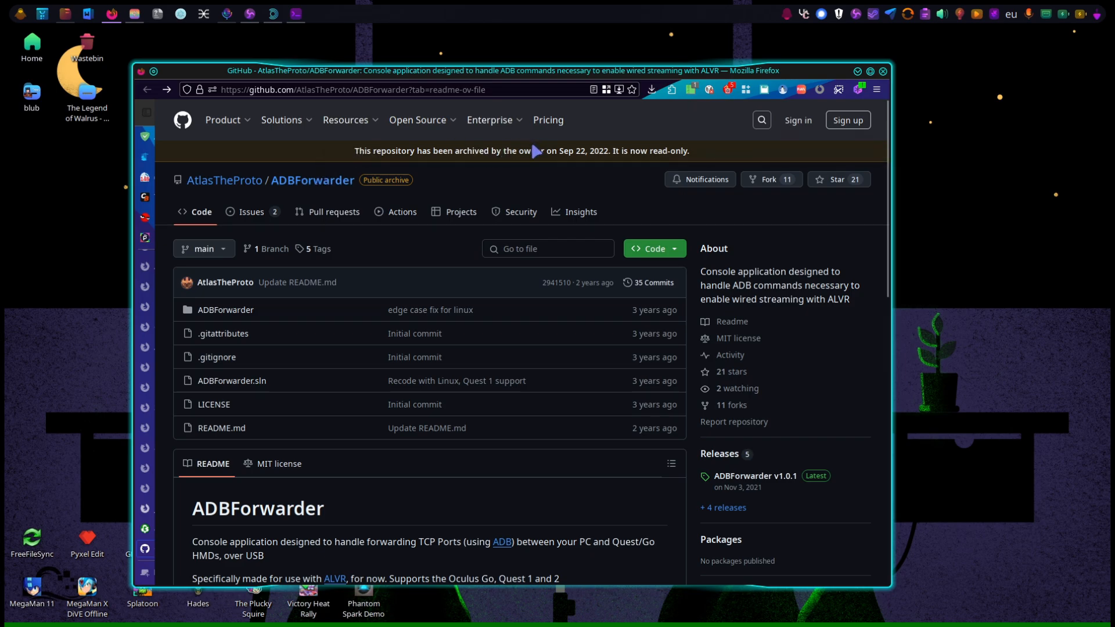
mouse_move(633, 321)
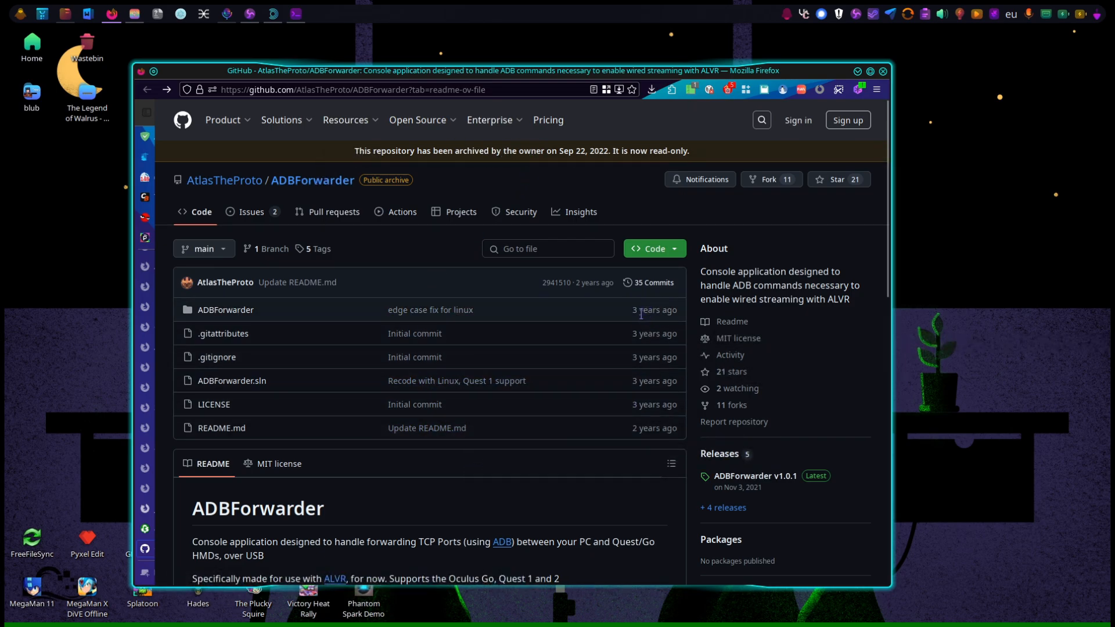
scroll(down, 3)
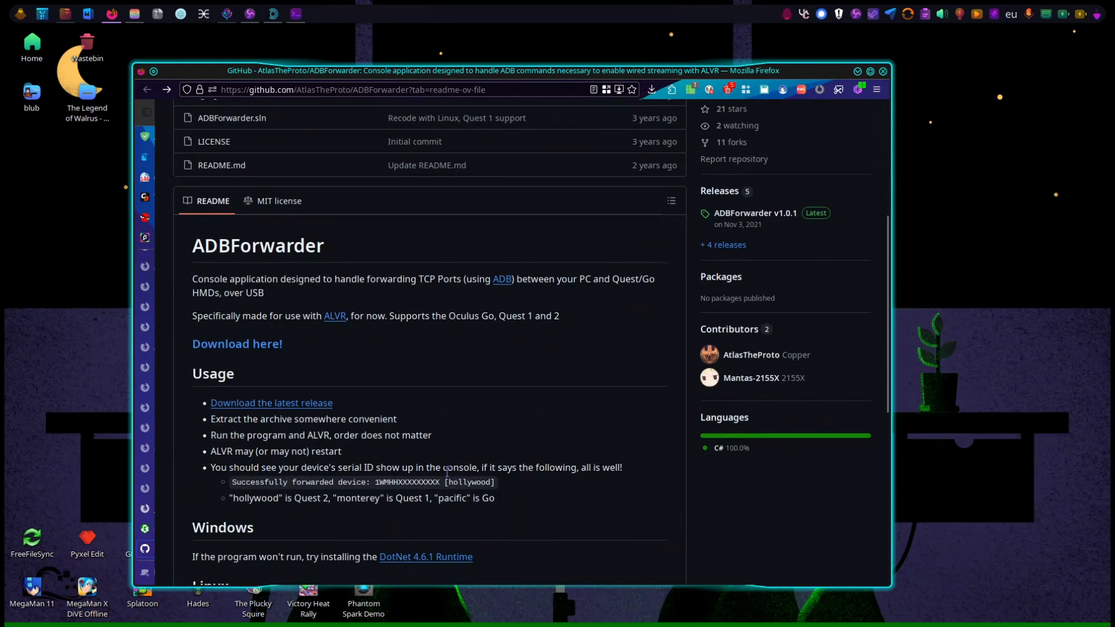
mouse_move(286, 468)
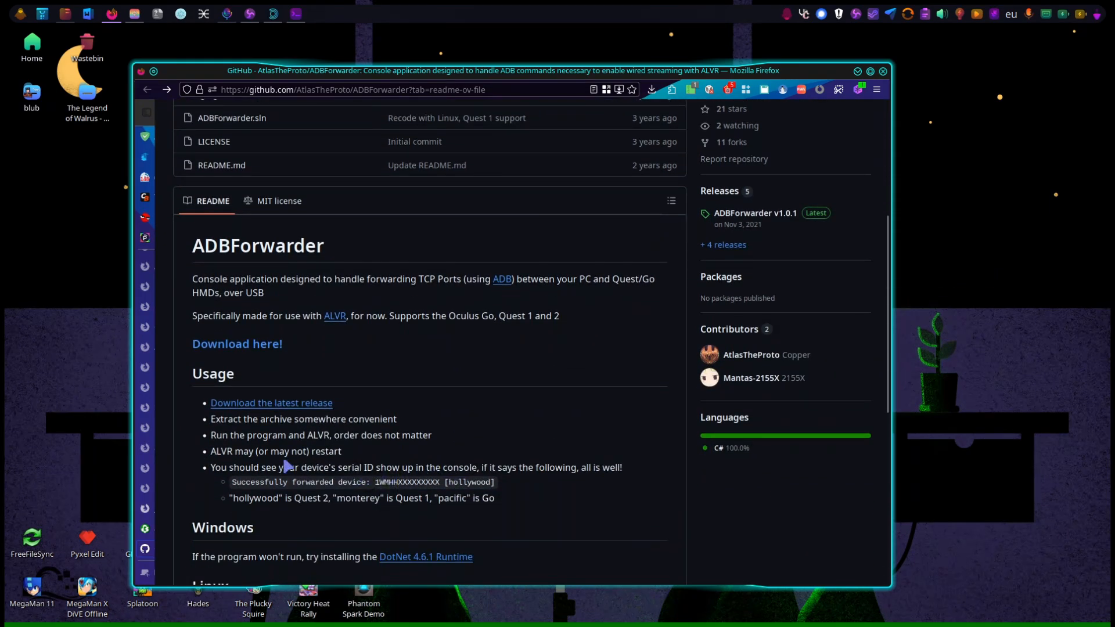
mouse_move(256, 460)
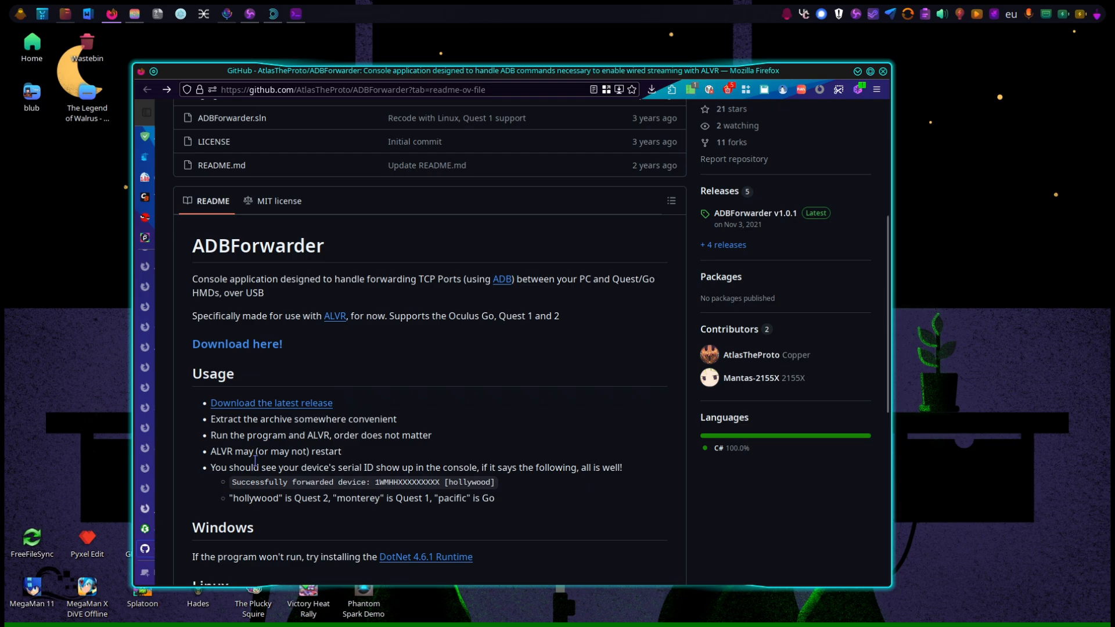
scroll(down, 3)
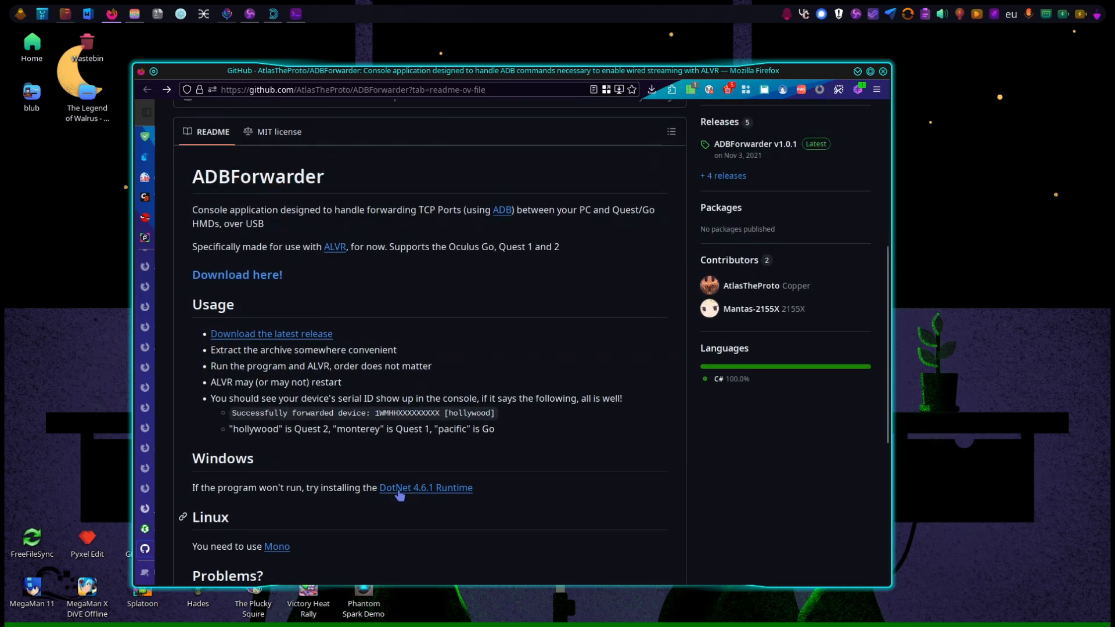
scroll(down, 3)
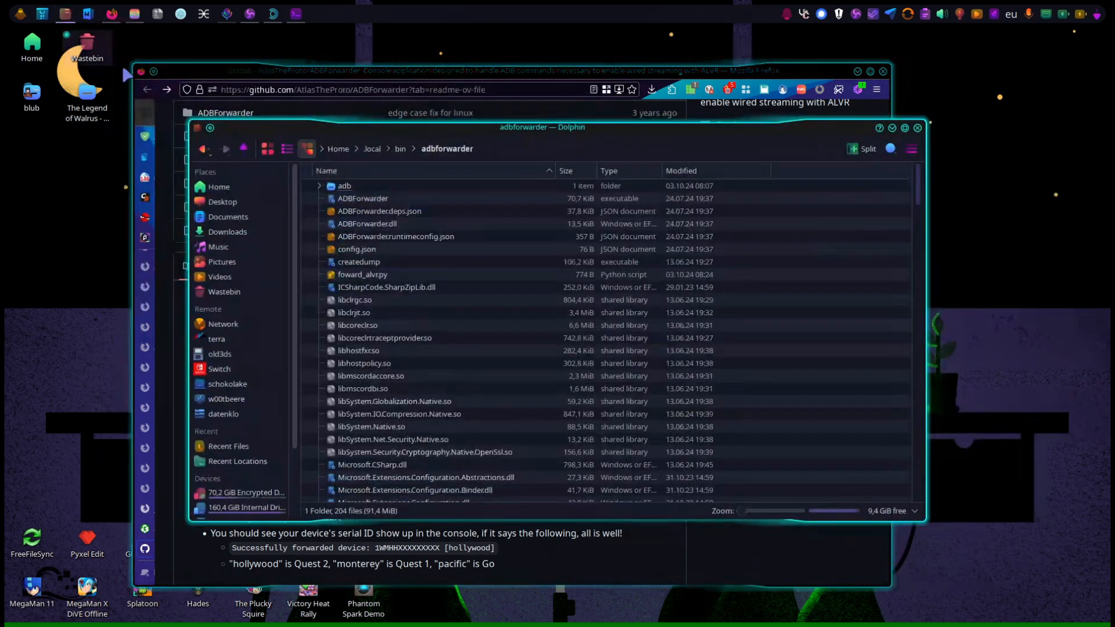
Browse the ~/local/bin/adbforwarder folder and select the foward_alvr.py script
scroll(down, 3)
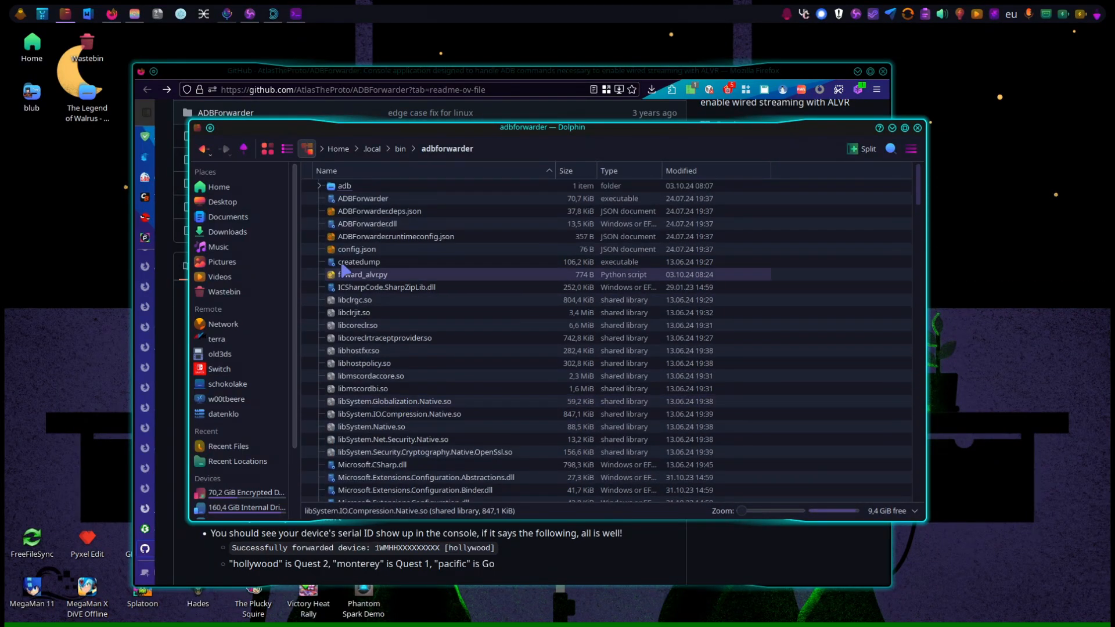
click(363, 198)
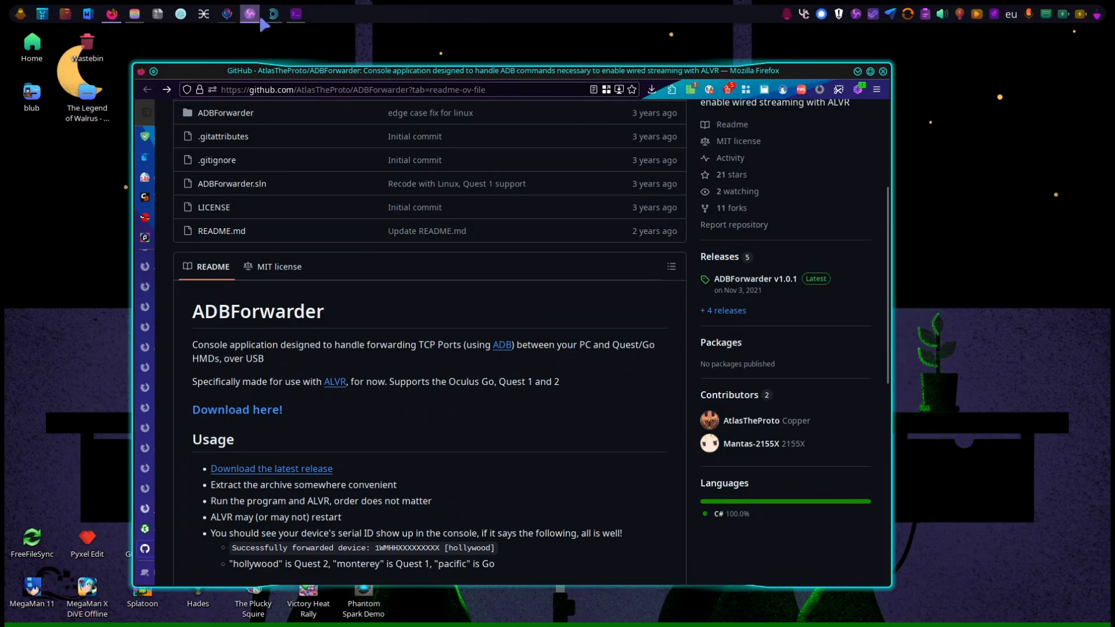
Launch the nightly ALVR from the Launcher and edit the Pico Neo 3 connection
click(269, 14)
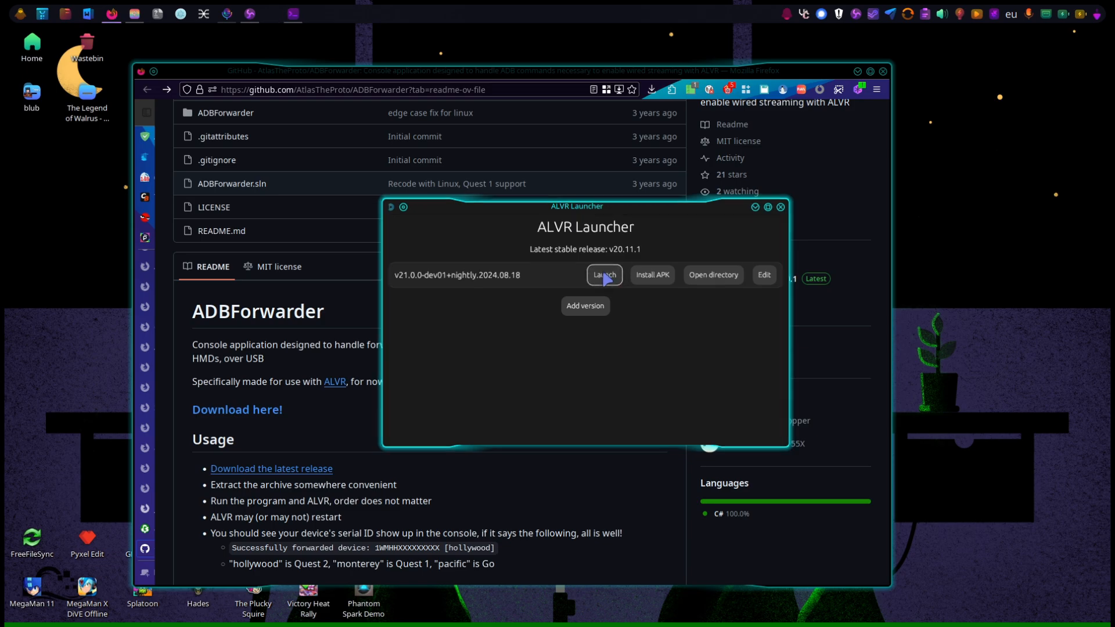
click(604, 274)
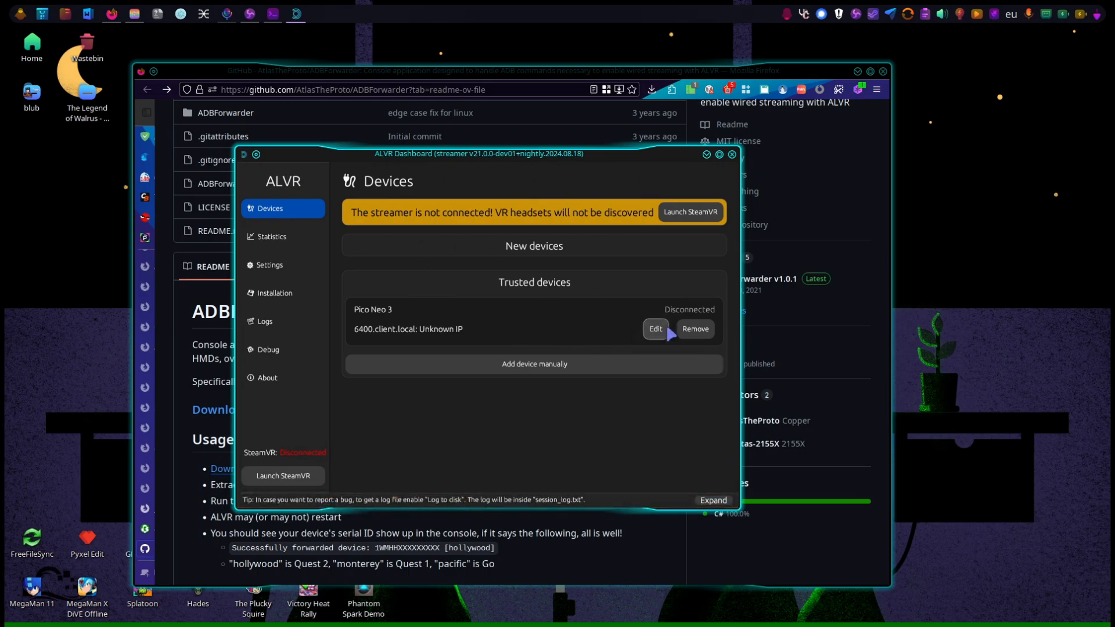
mouse_move(662, 341)
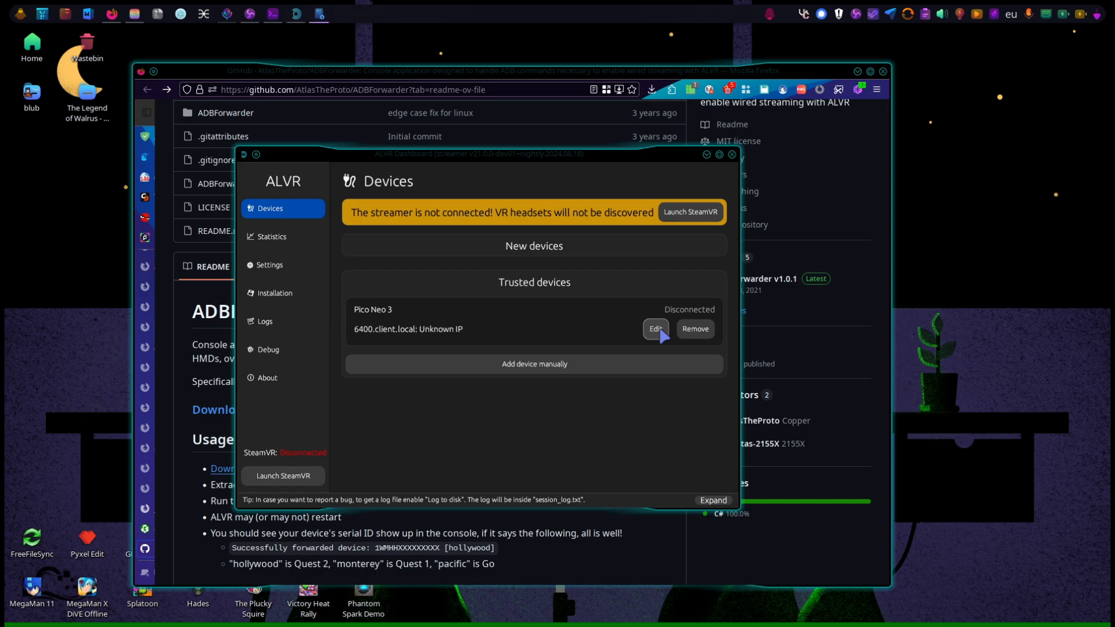
click(690, 212)
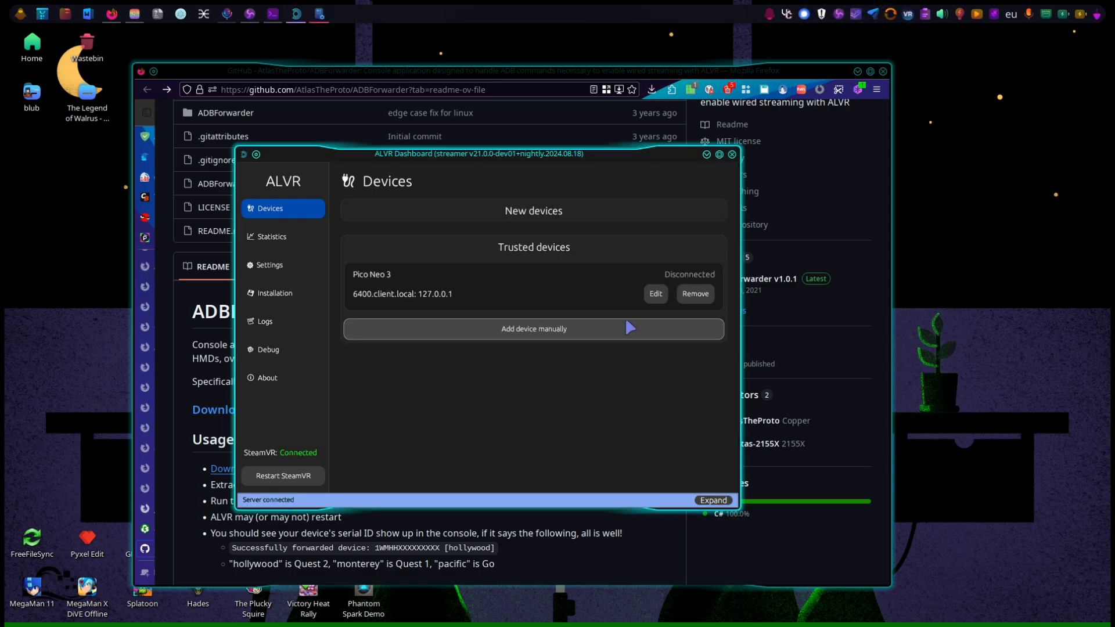
click(655, 294)
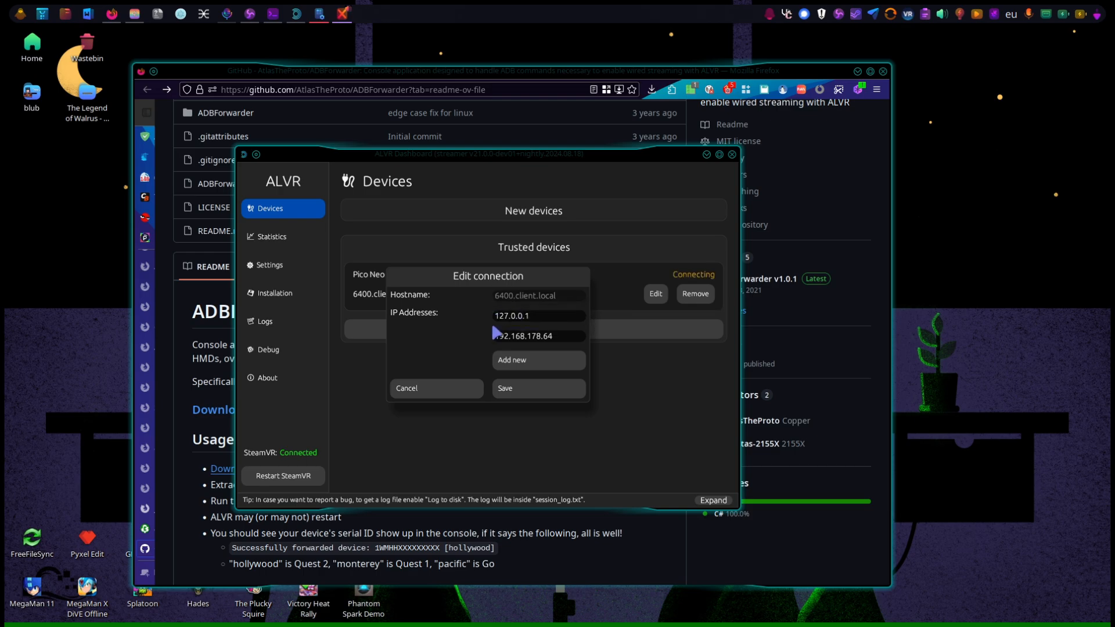
Check the 192.168.178.64 address entry, then cancel the Pico Neo 3 connection editor
click(537, 316)
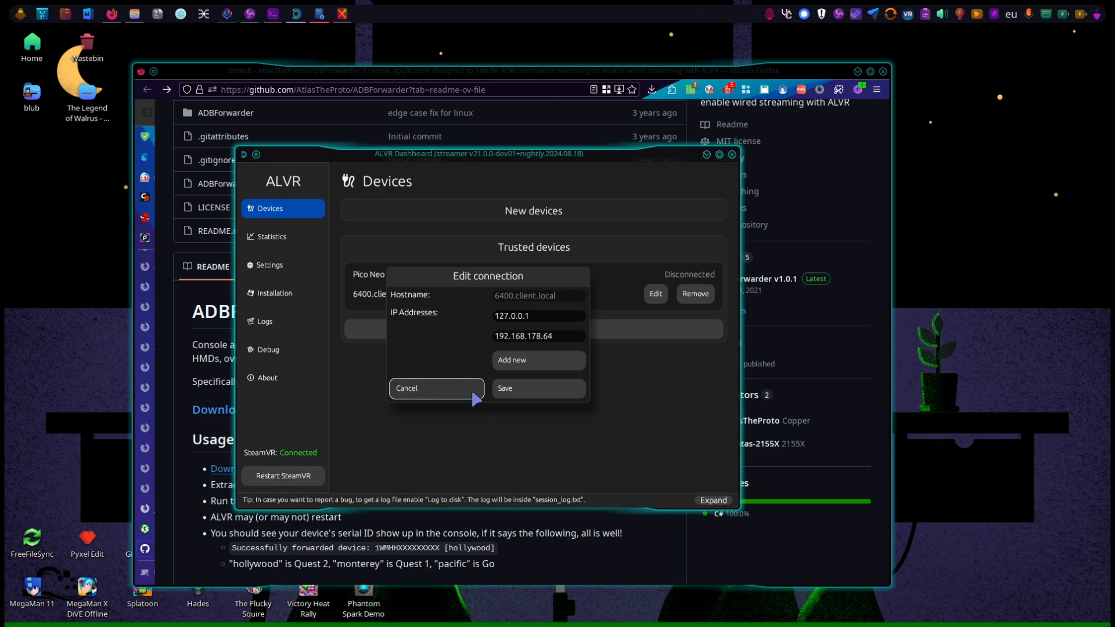
click(436, 388)
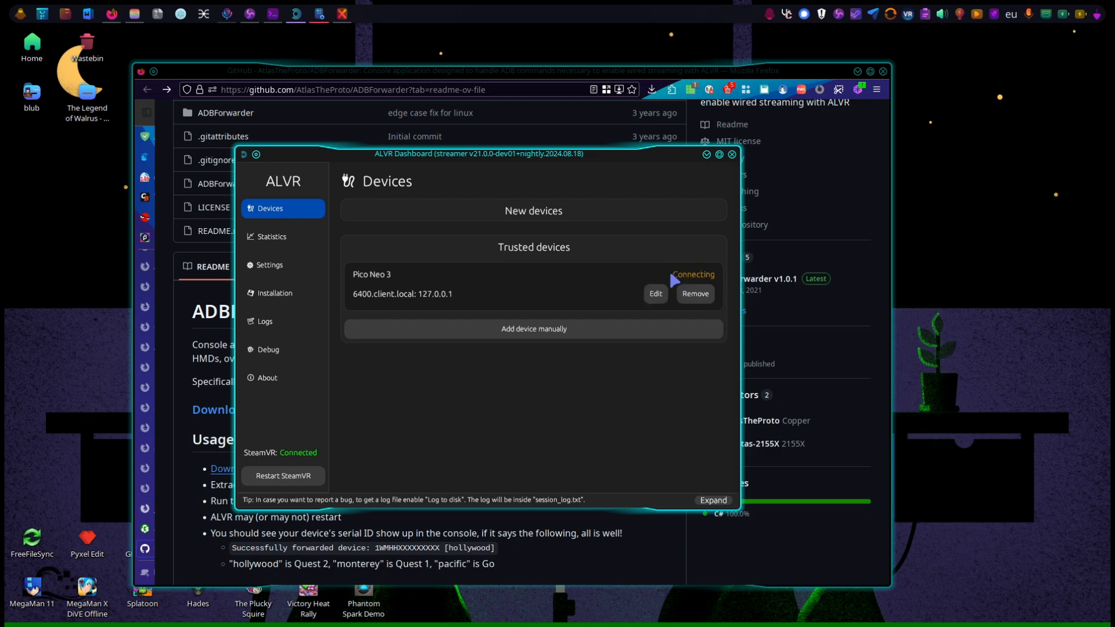
mouse_move(536, 397)
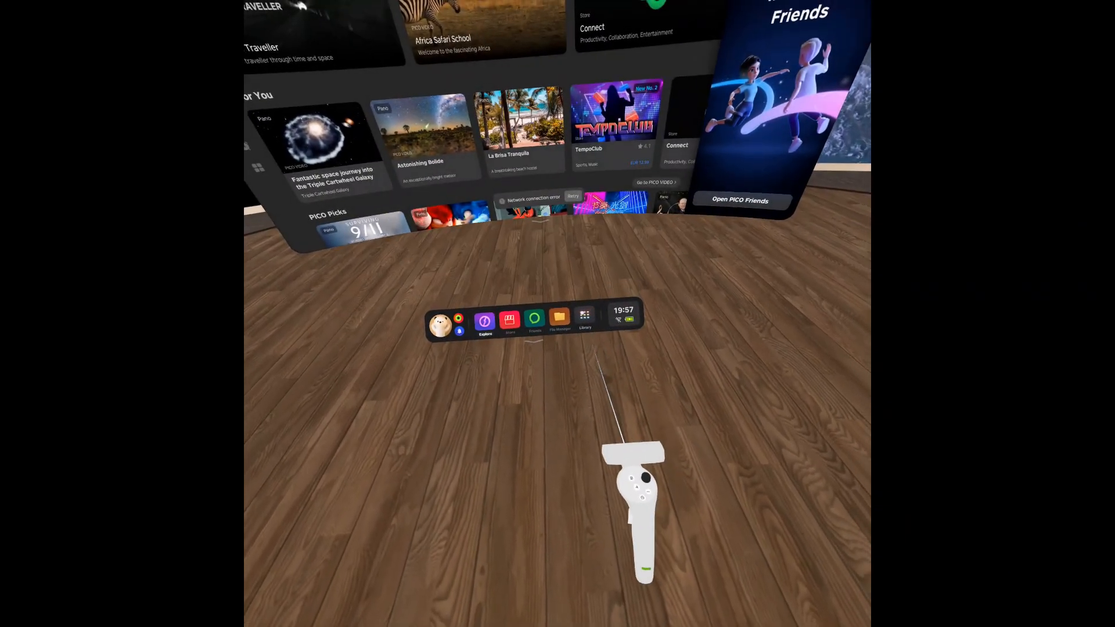
Open the Pico OS Library from the dock and browse the installed apps
click(585, 320)
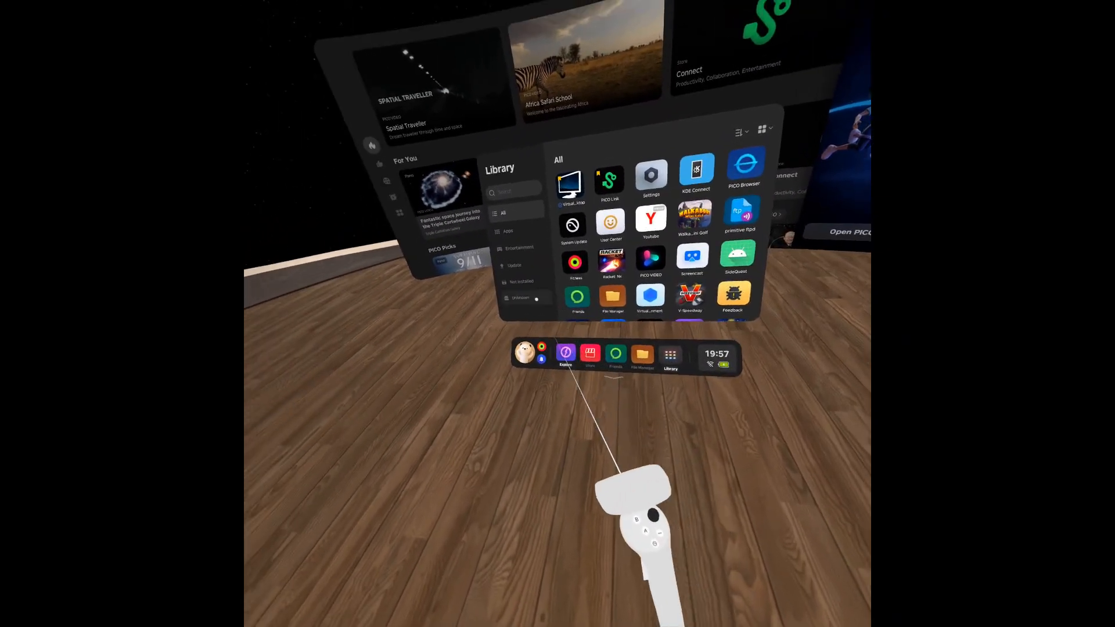
click(522, 298)
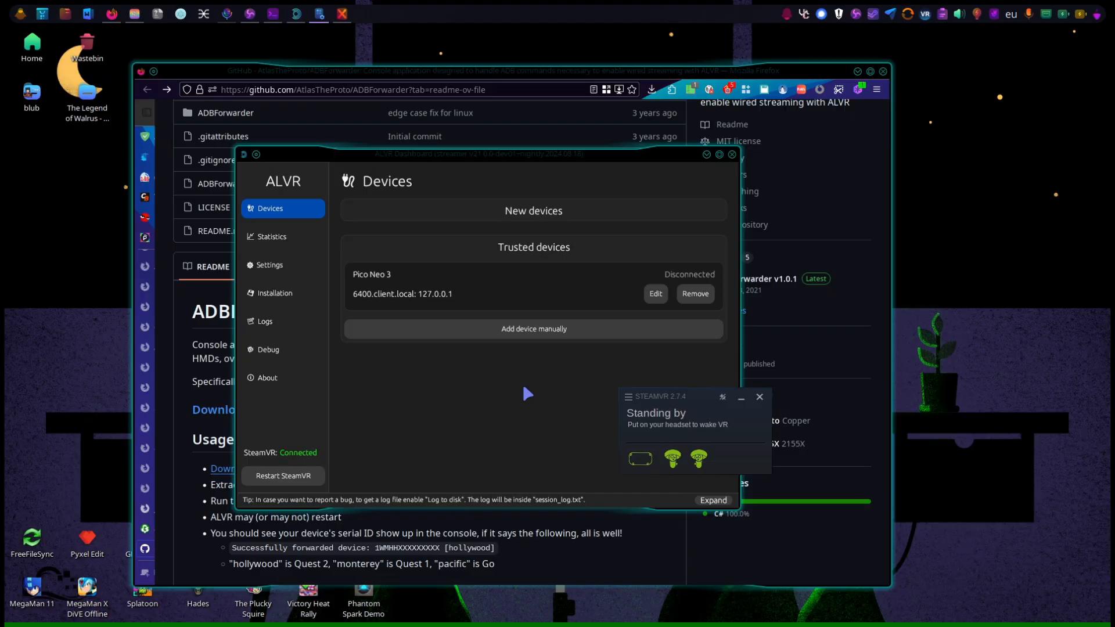
mouse_move(476, 401)
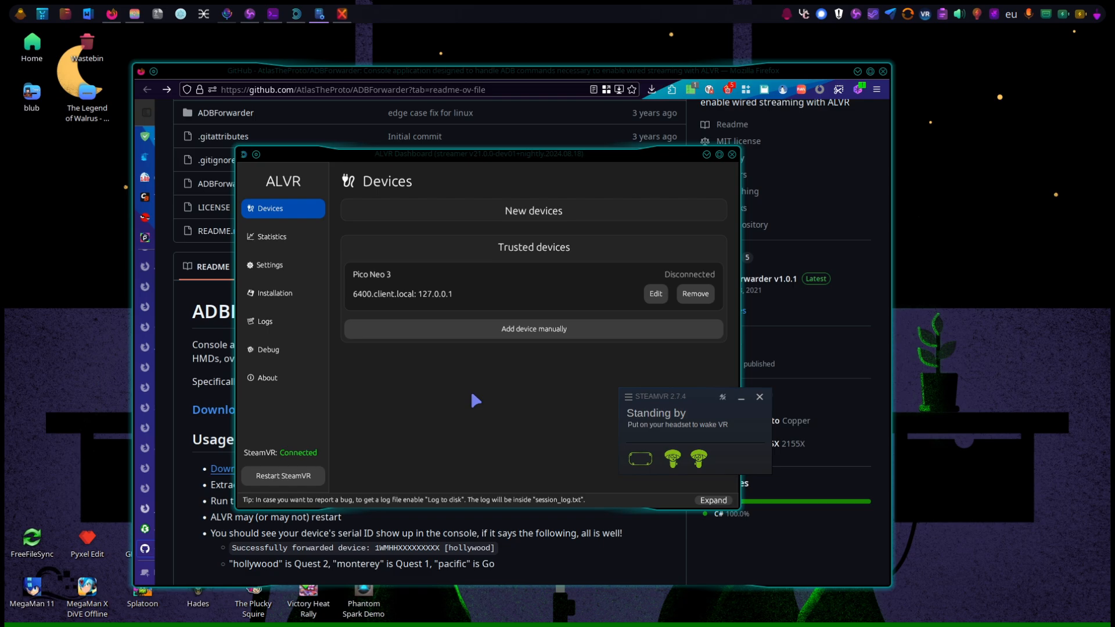
mouse_move(365, 373)
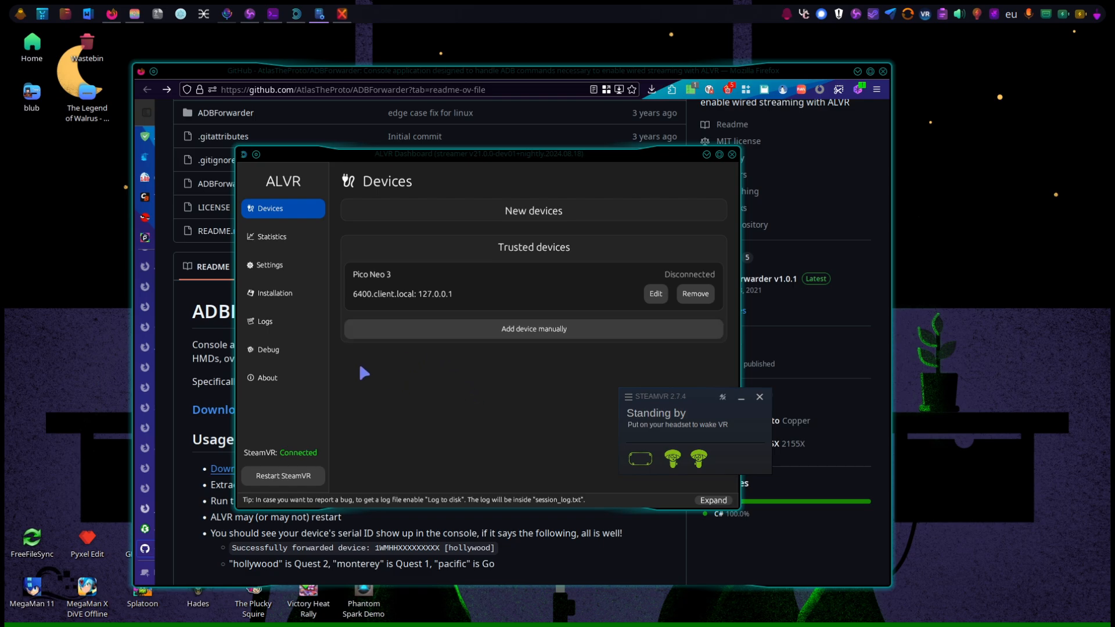
mouse_move(473, 393)
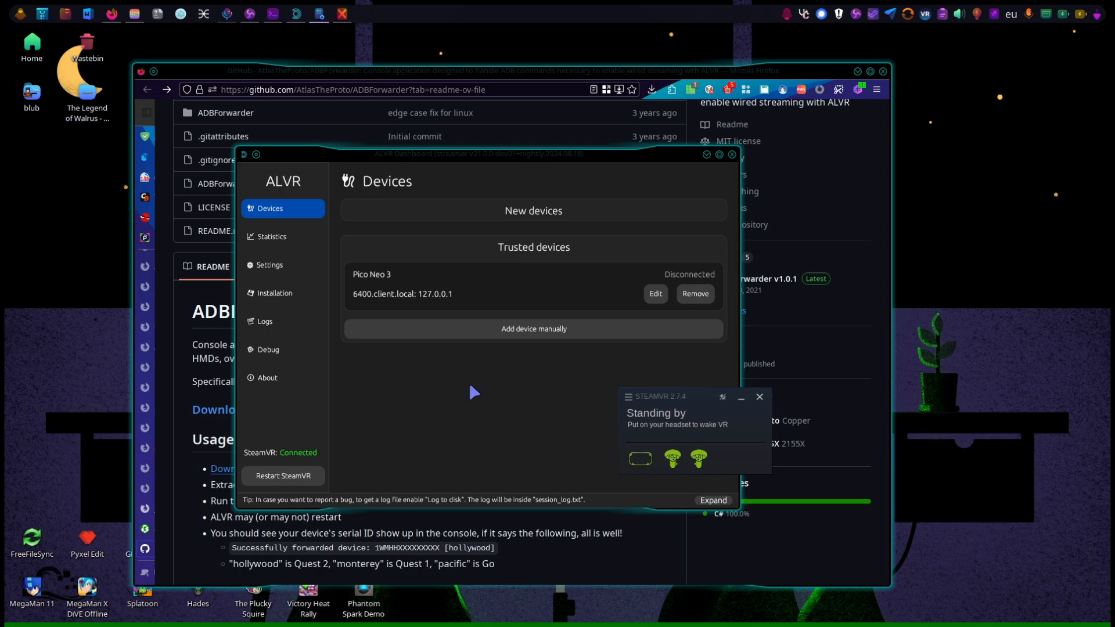
mouse_move(449, 386)
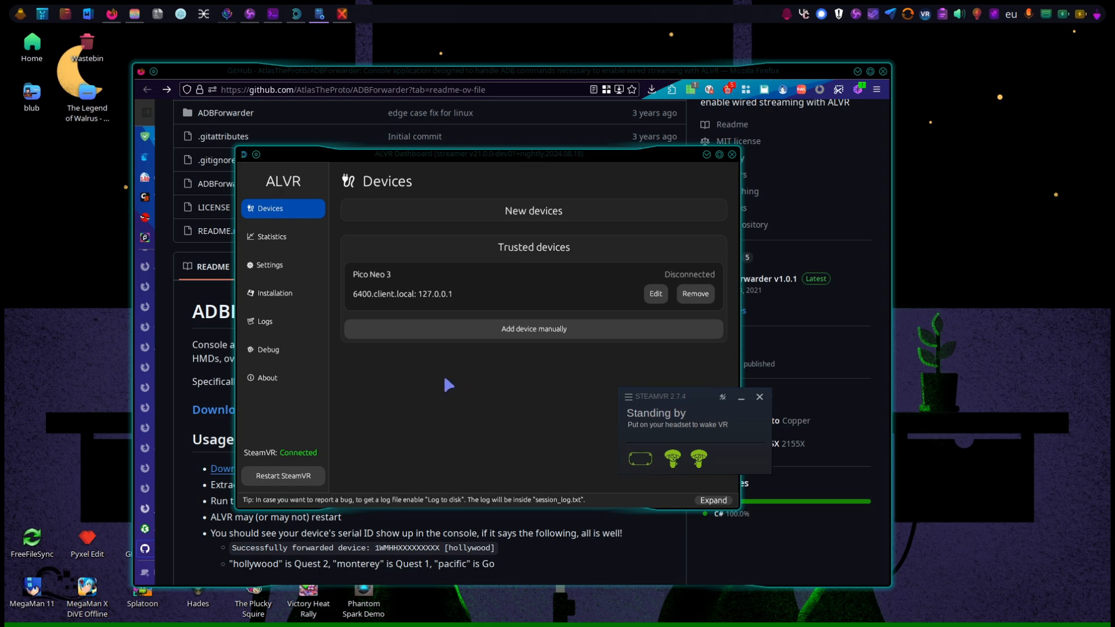
mouse_move(282, 265)
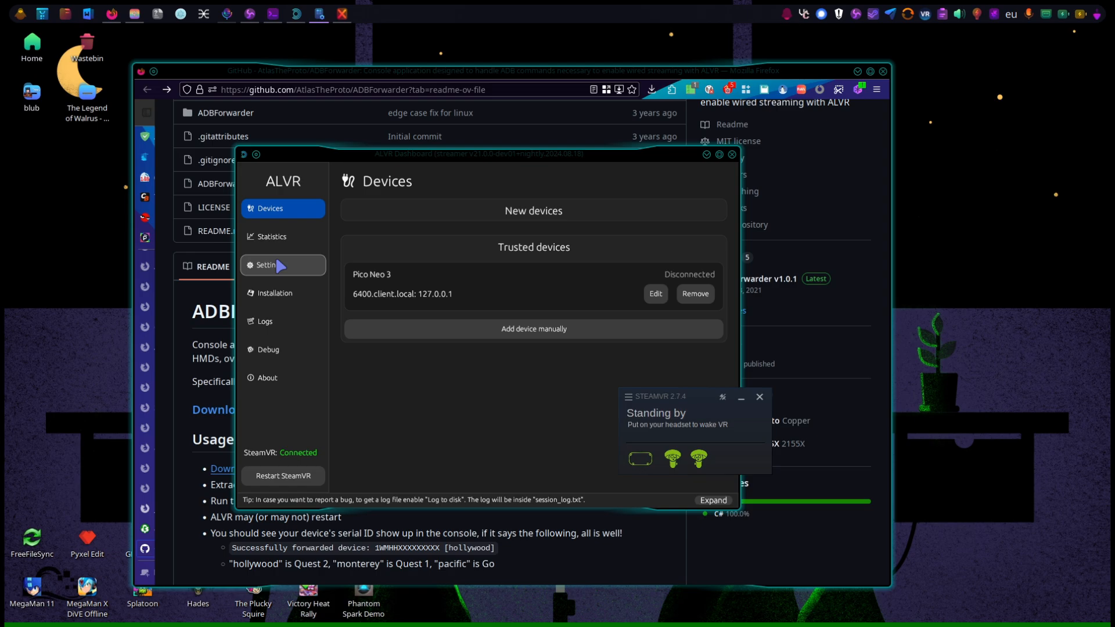
Open ALVR Settings and scroll through the Video streaming options
click(269, 265)
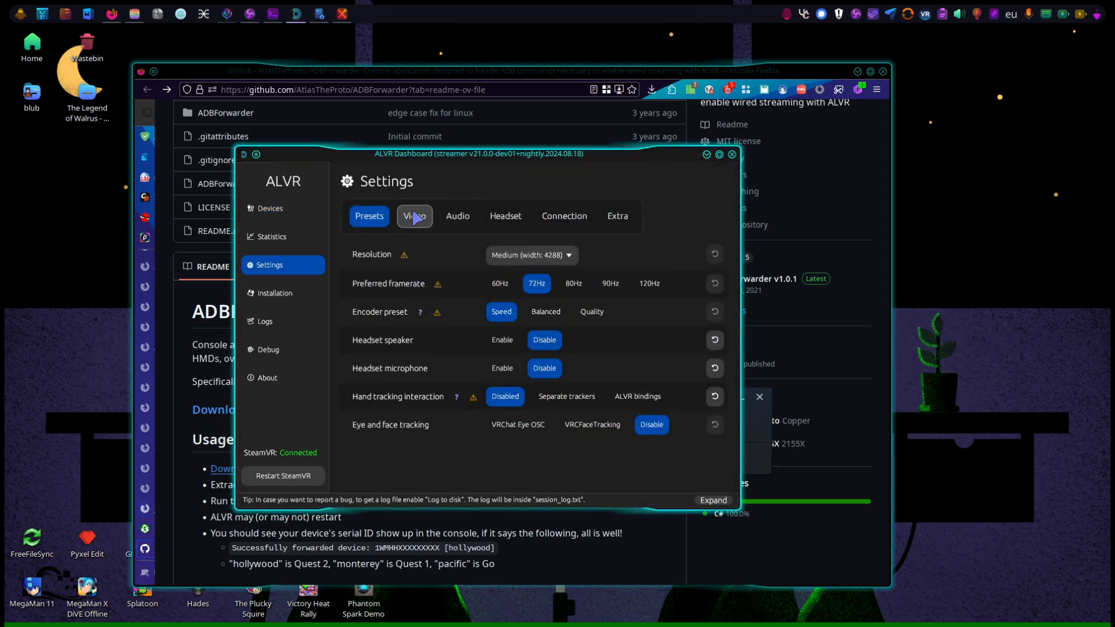
click(415, 216)
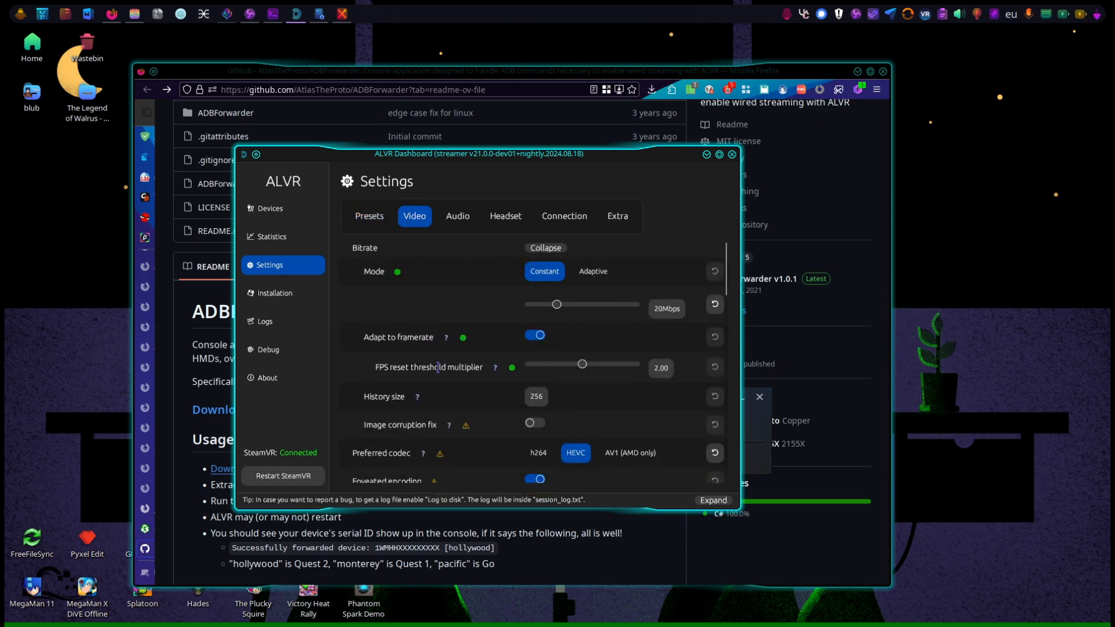
scroll(down, 3)
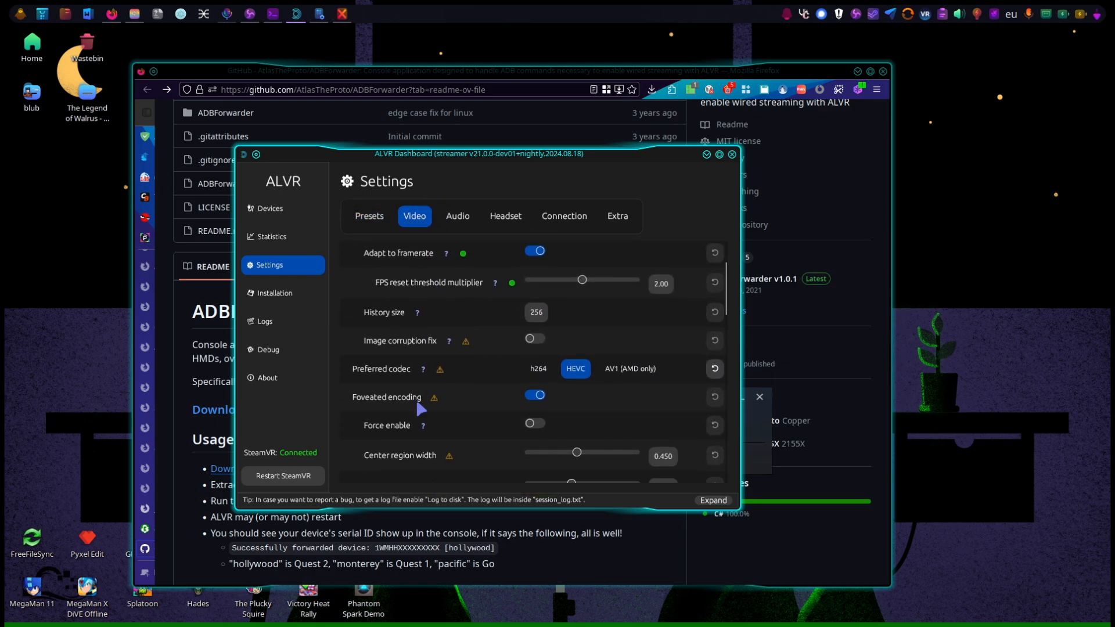
scroll(down, 3)
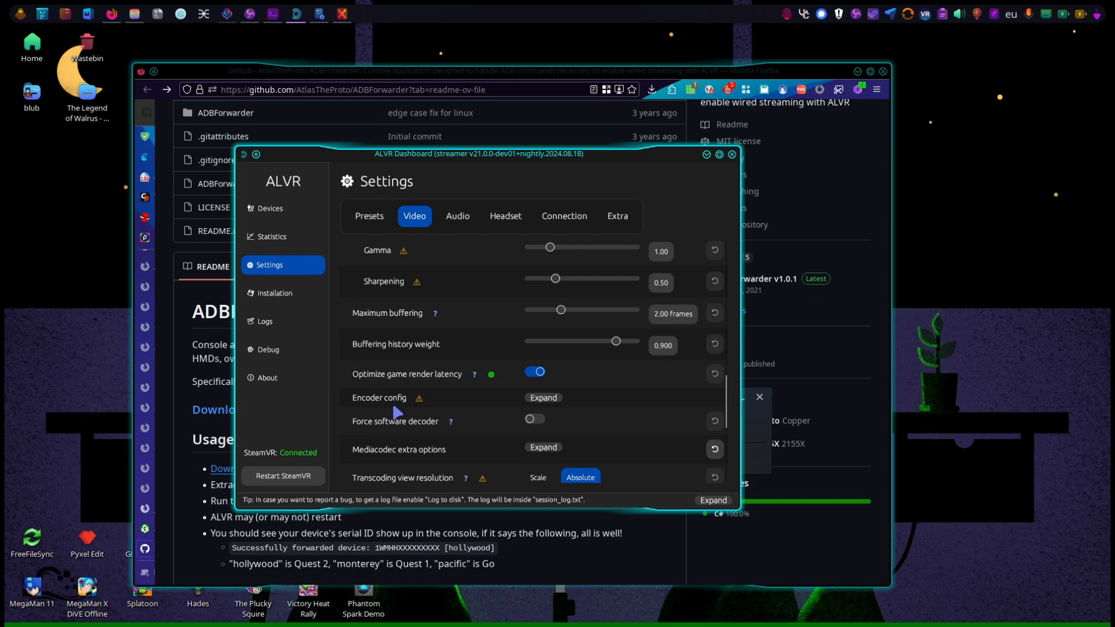
scroll(down, 3)
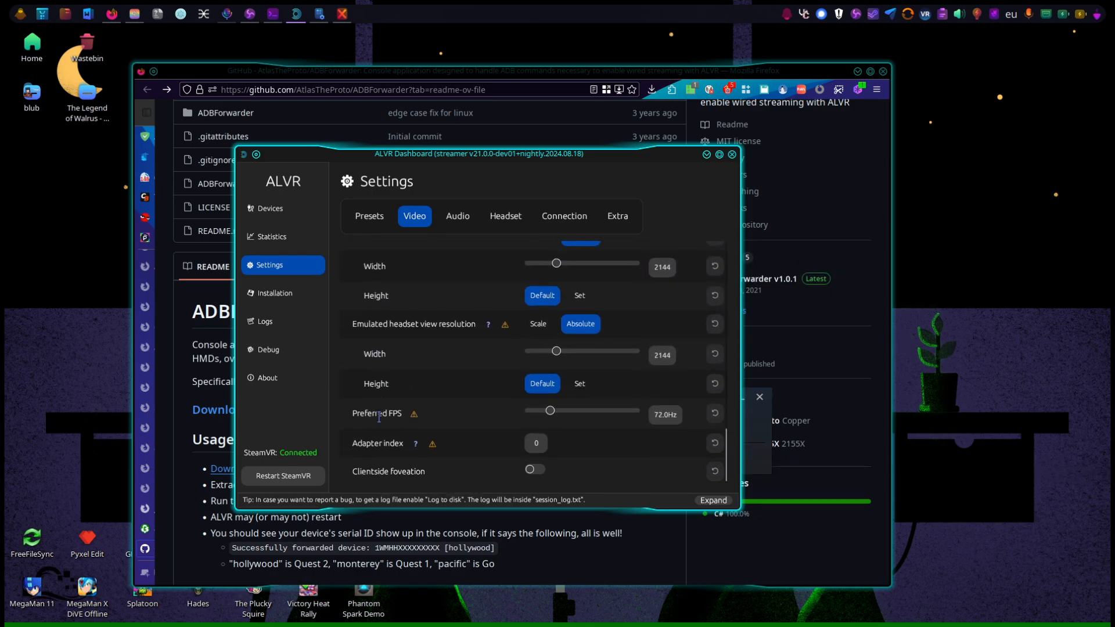
scroll(down, 3)
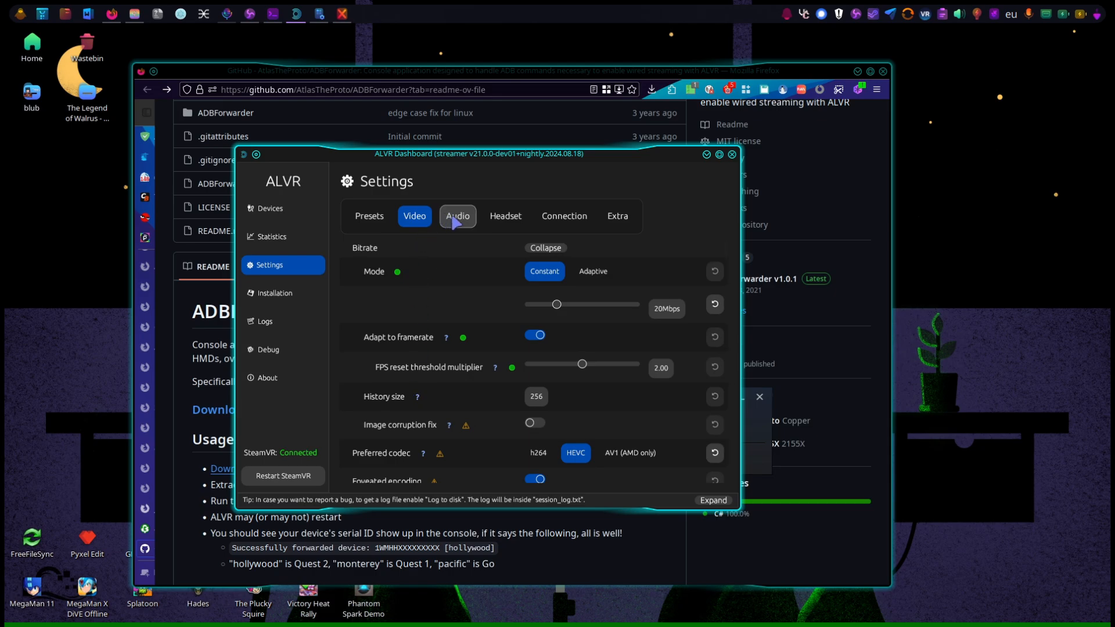
Review the Connection and Extra options, then return to the quick Presets
click(564, 217)
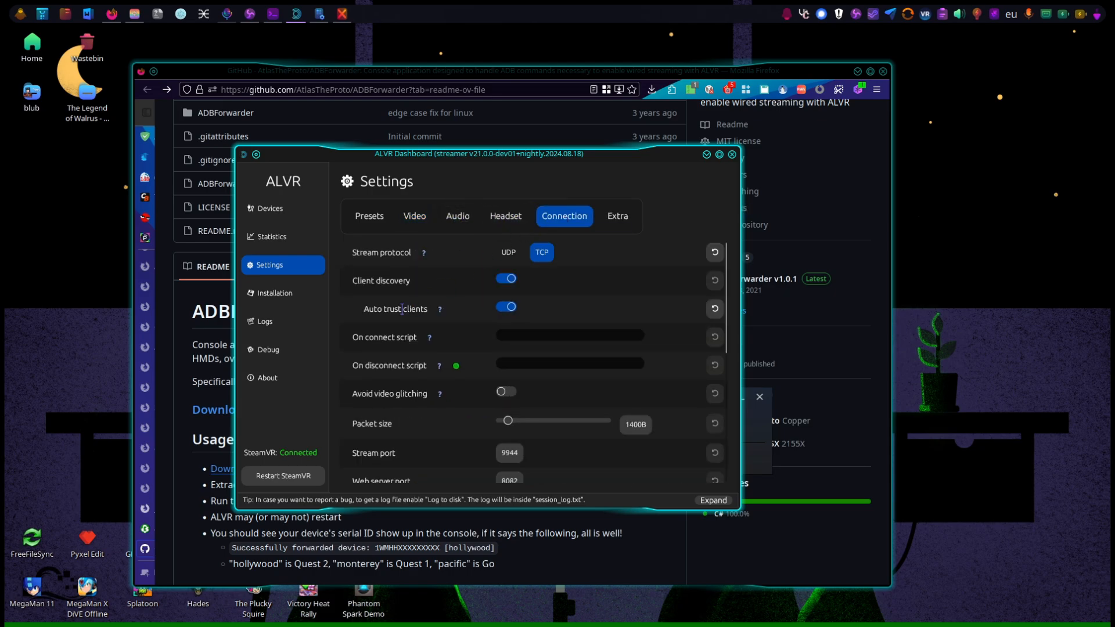
scroll(down, 3)
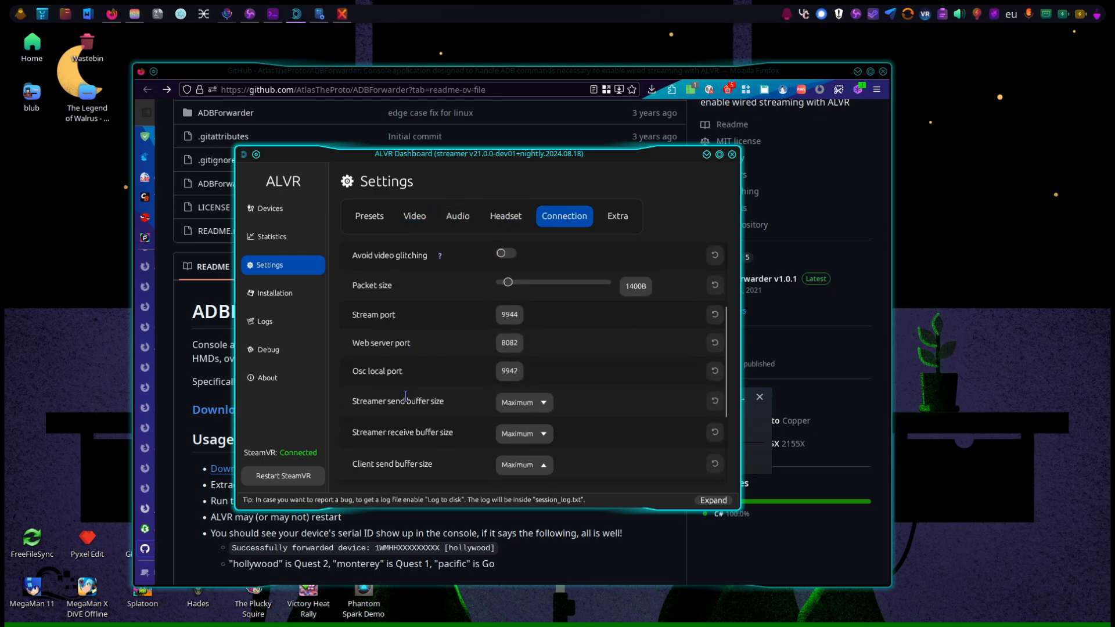
scroll(down, 3)
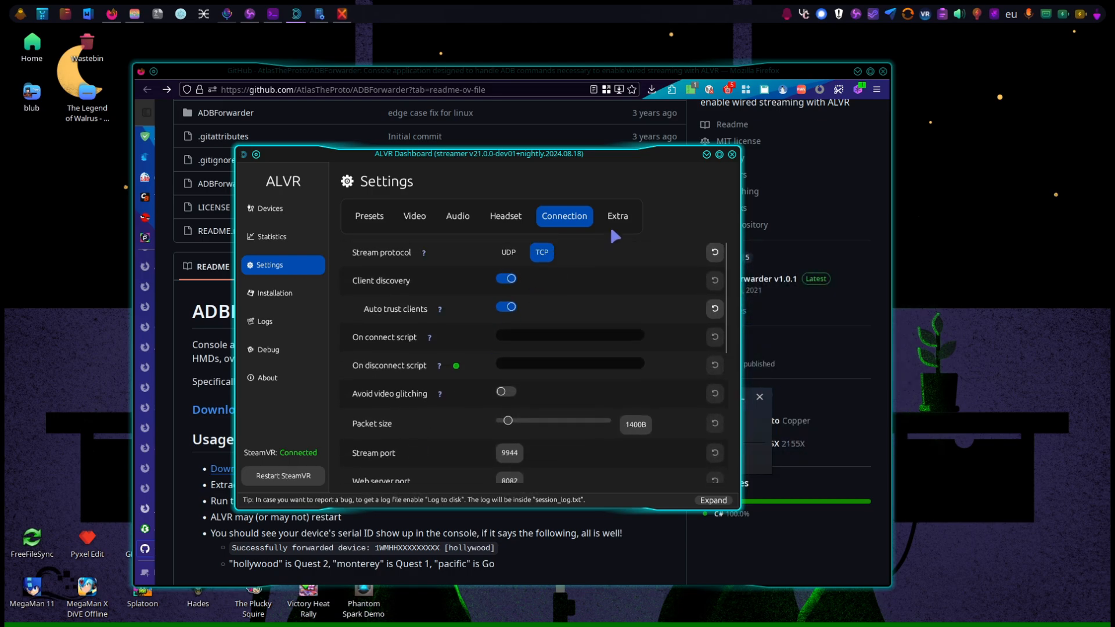
click(618, 216)
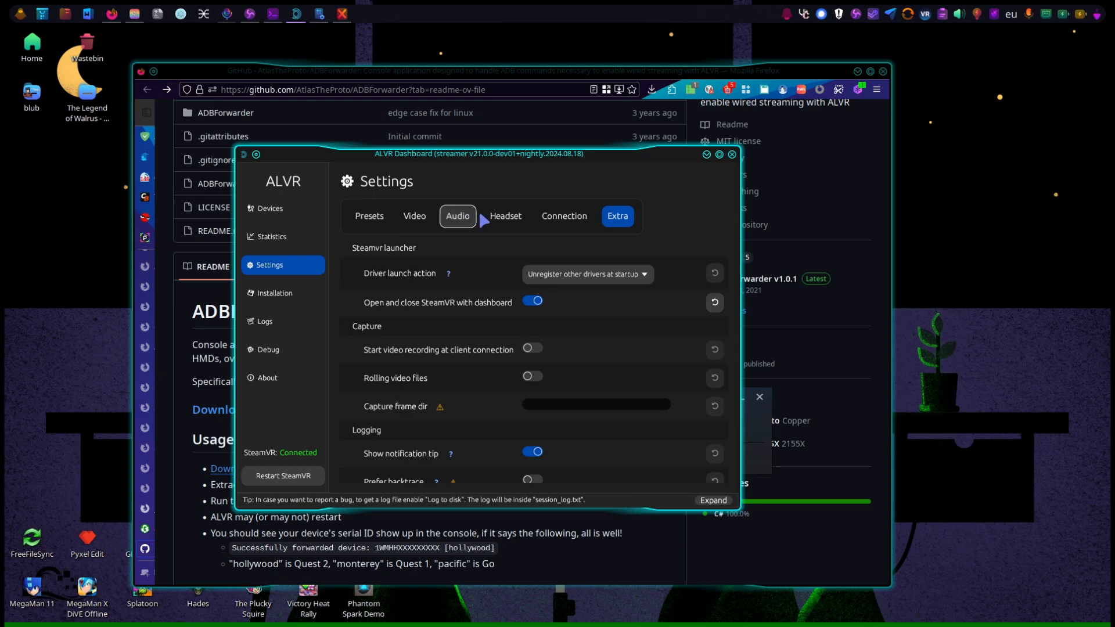
click(414, 216)
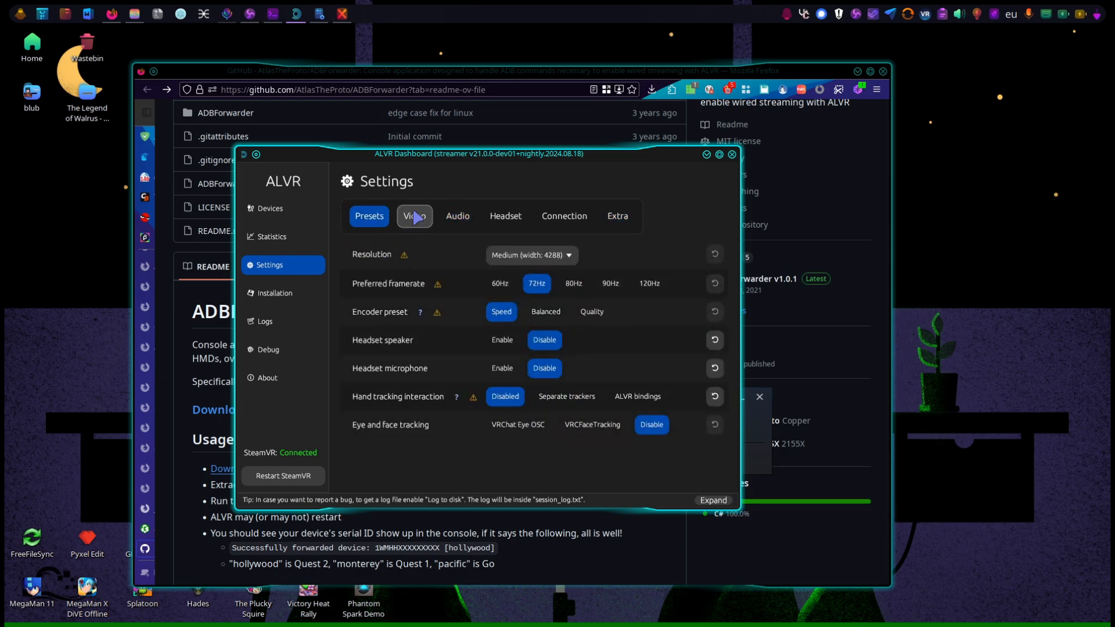
Show the Video settings with Constant 20 Mbps bitrate and HEVC codec
click(415, 216)
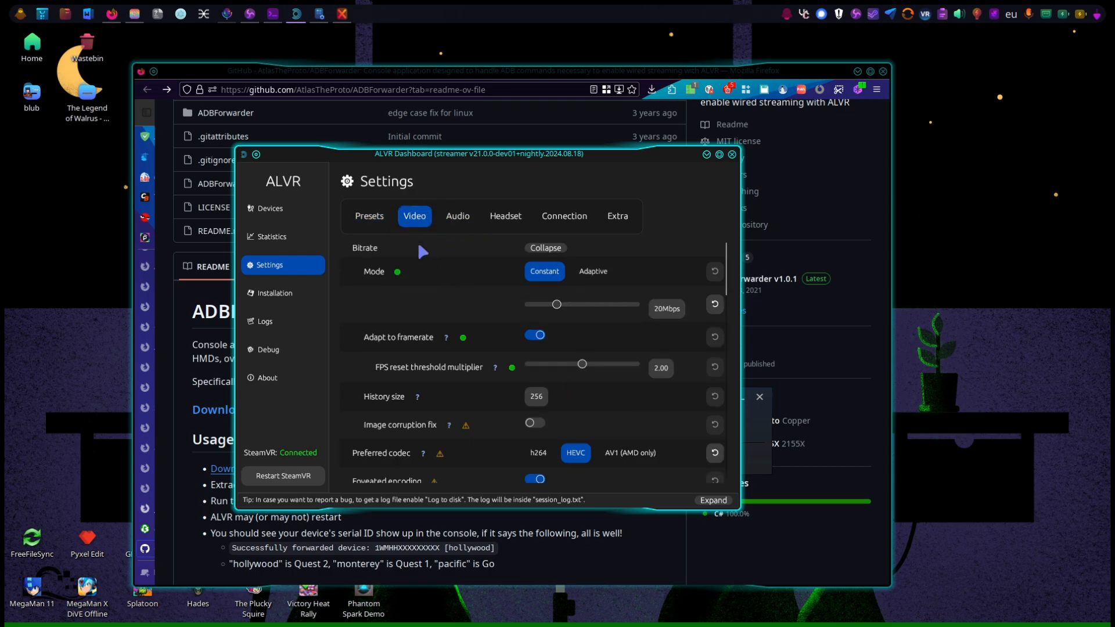
mouse_move(707, 338)
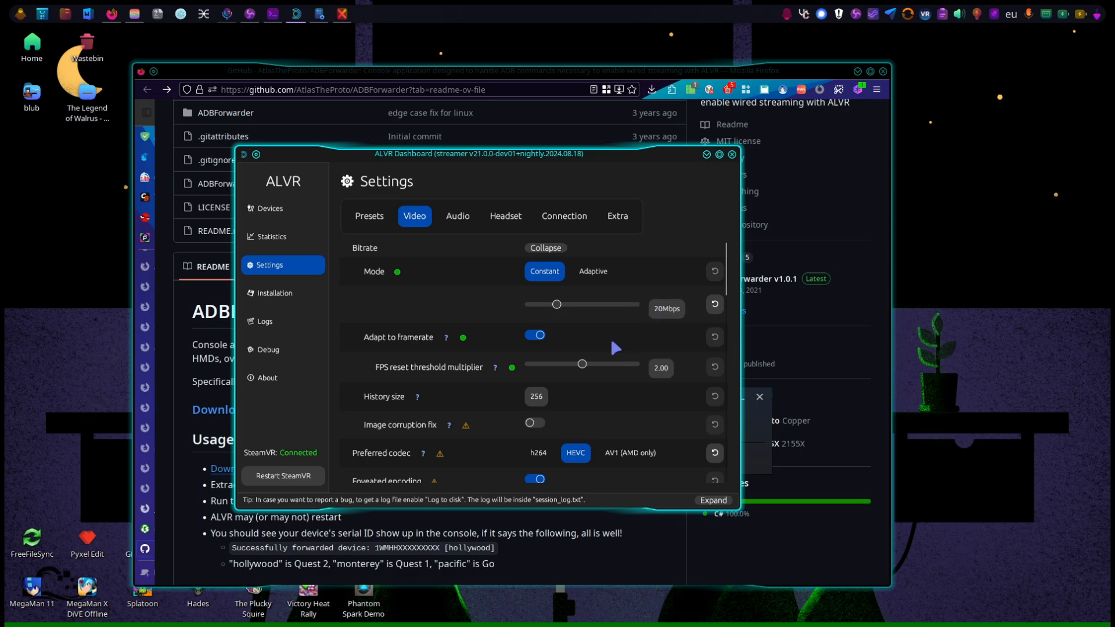
mouse_move(590, 336)
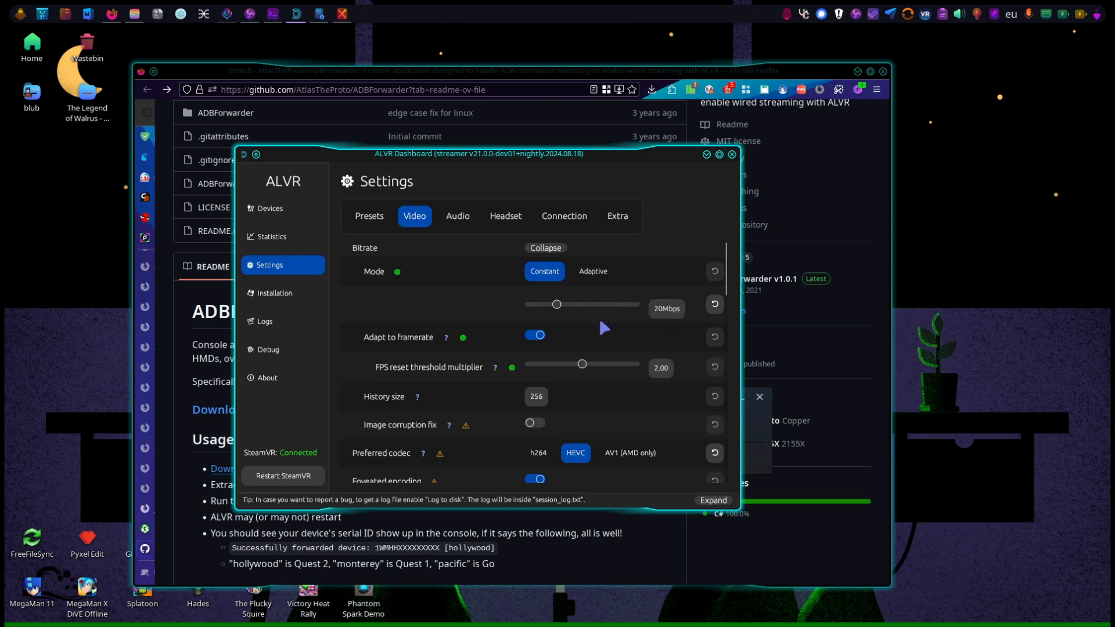
mouse_move(588, 327)
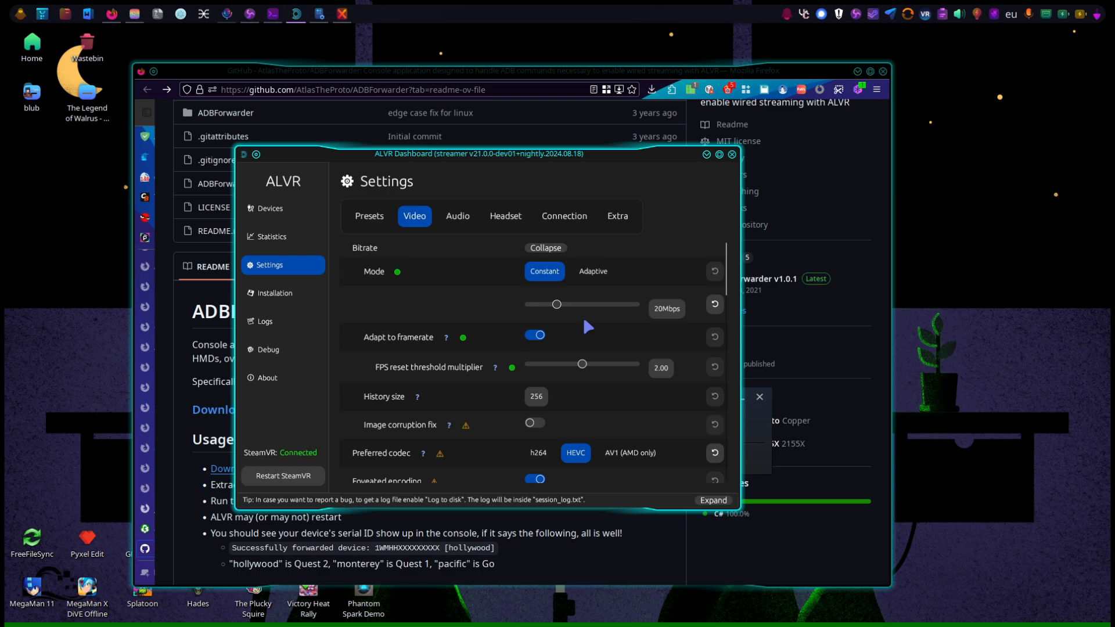
mouse_move(420, 298)
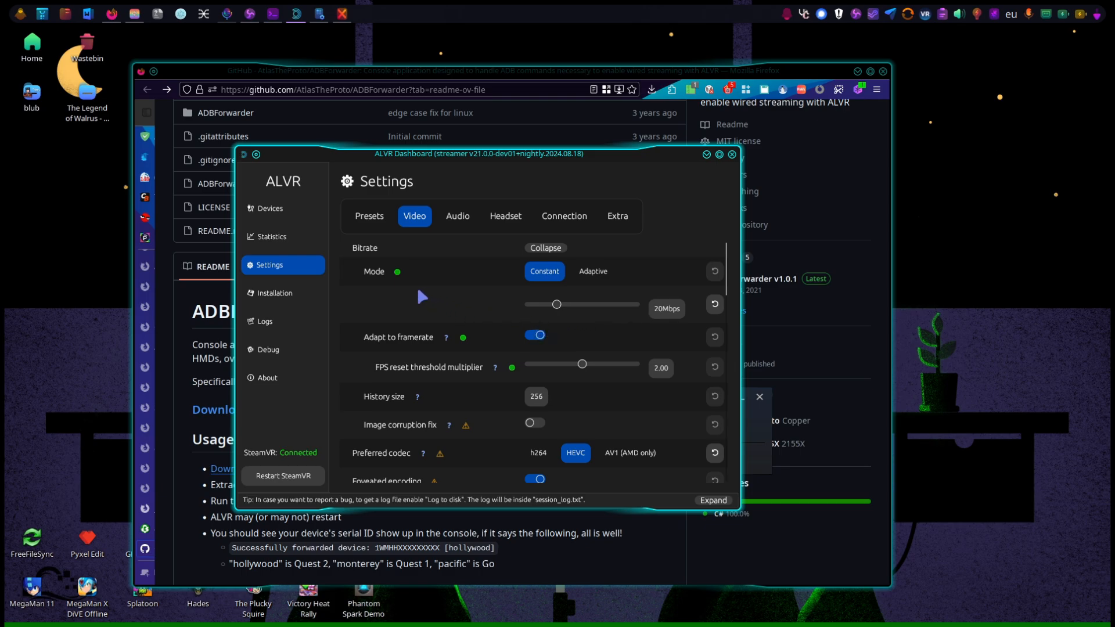
mouse_move(475, 327)
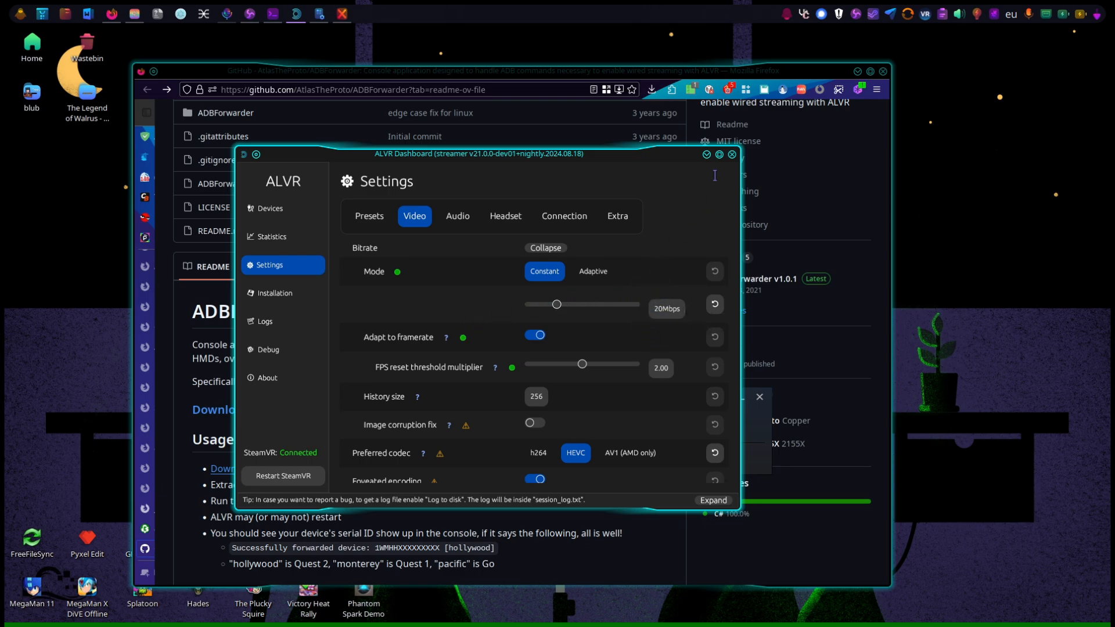
mouse_move(735, 157)
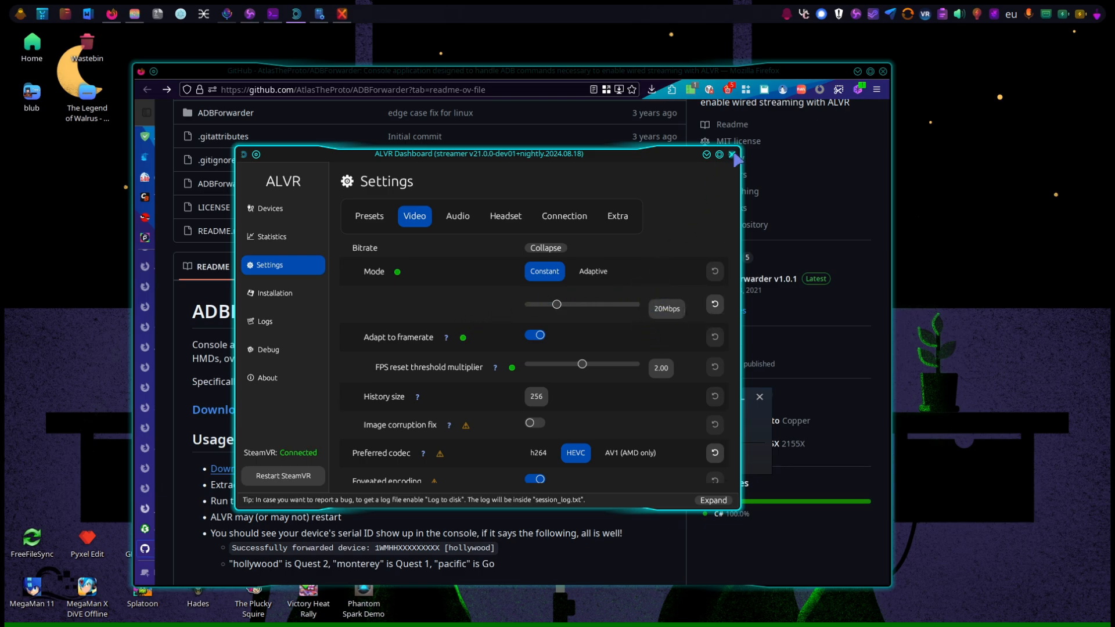
mouse_move(575, 220)
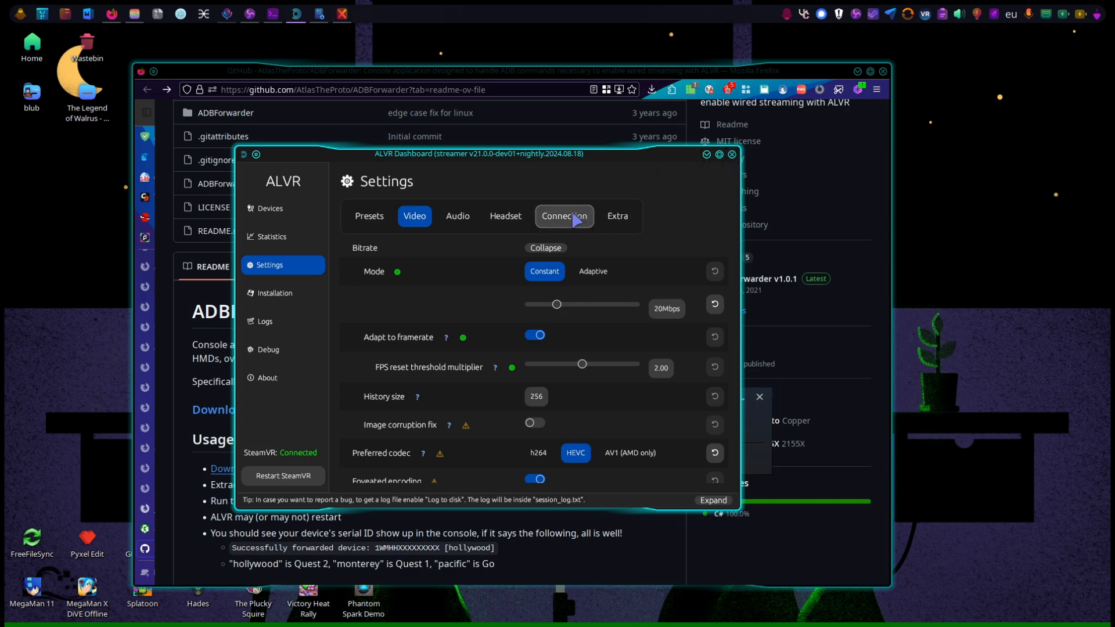
mouse_move(515, 201)
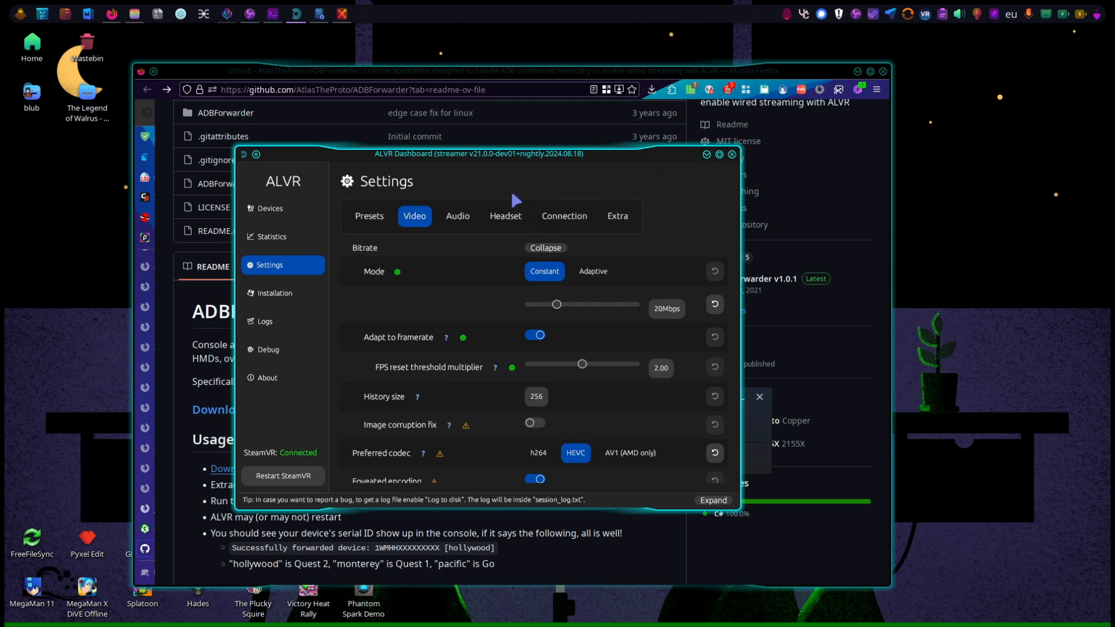